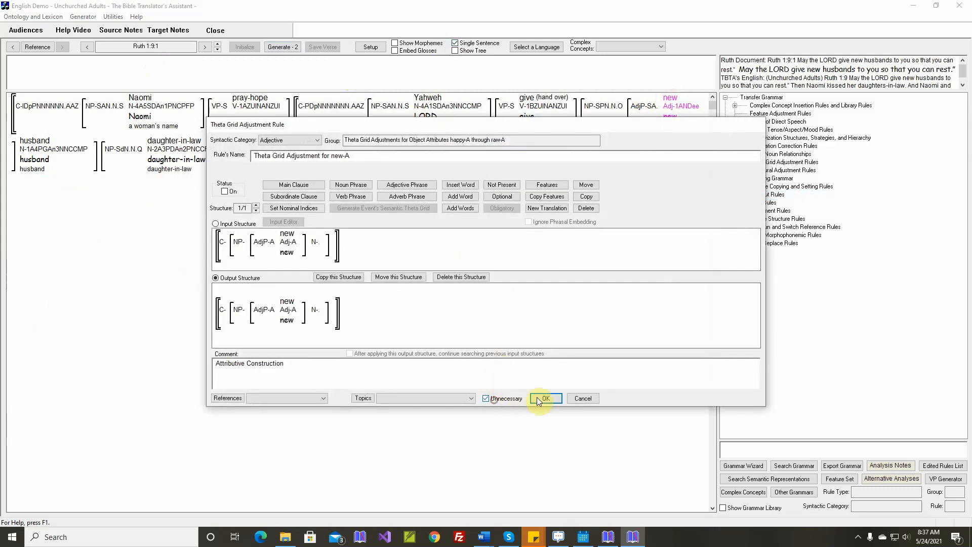
Accept the new-A and rest-A theta grid adjustment rules and generate Ruth 1:9:1.
{"action": "left_click", "coordinate": [545, 398]}
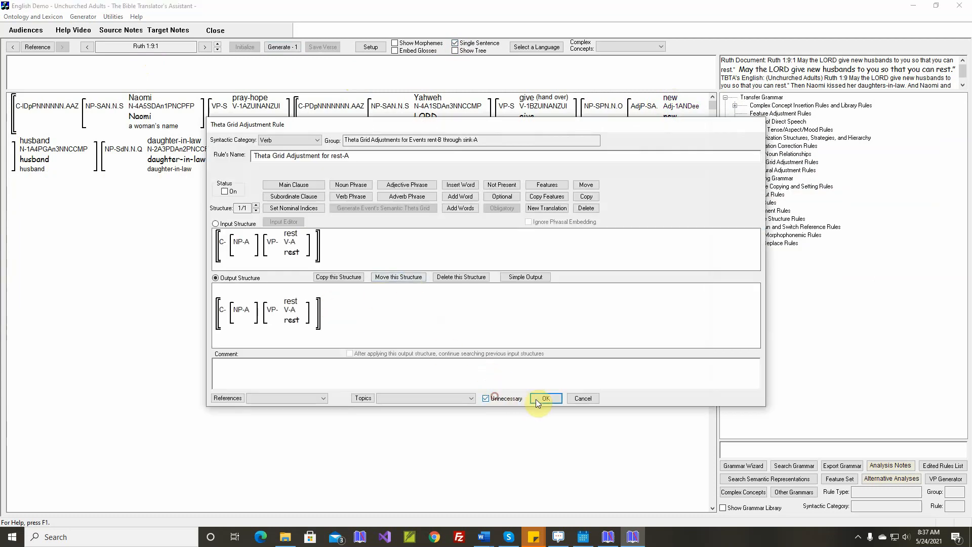
{"action": "left_click", "coordinate": [545, 398]}
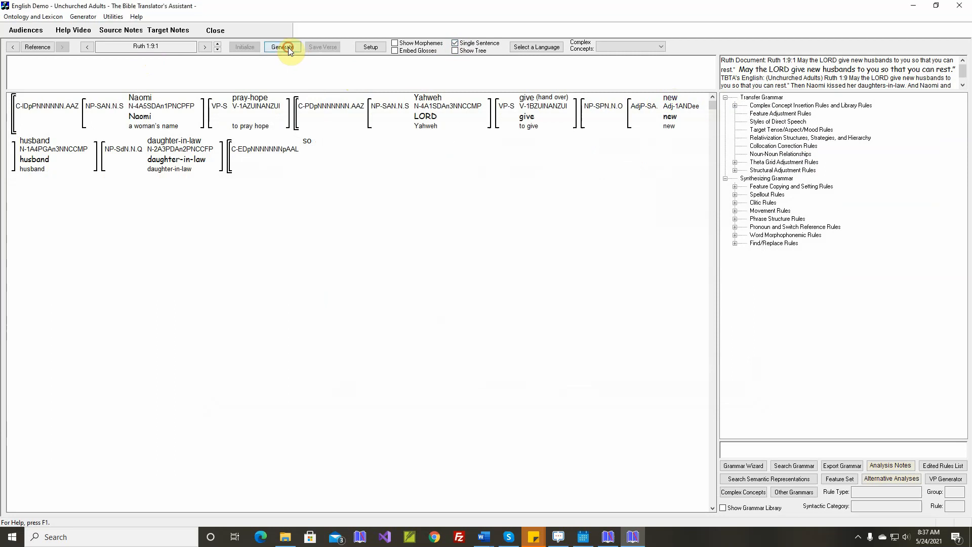
{"action": "left_click", "coordinate": [282, 47]}
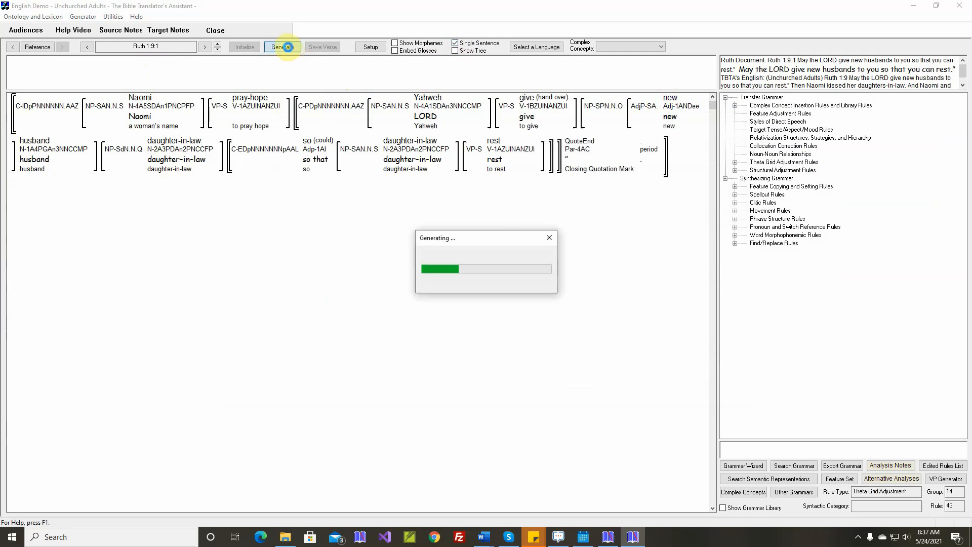
Finish generating "May the LORD give new husbands to you so that you could rest" and inspect the rules behind "could".
{"action": "left_click", "coordinate": [282, 47]}
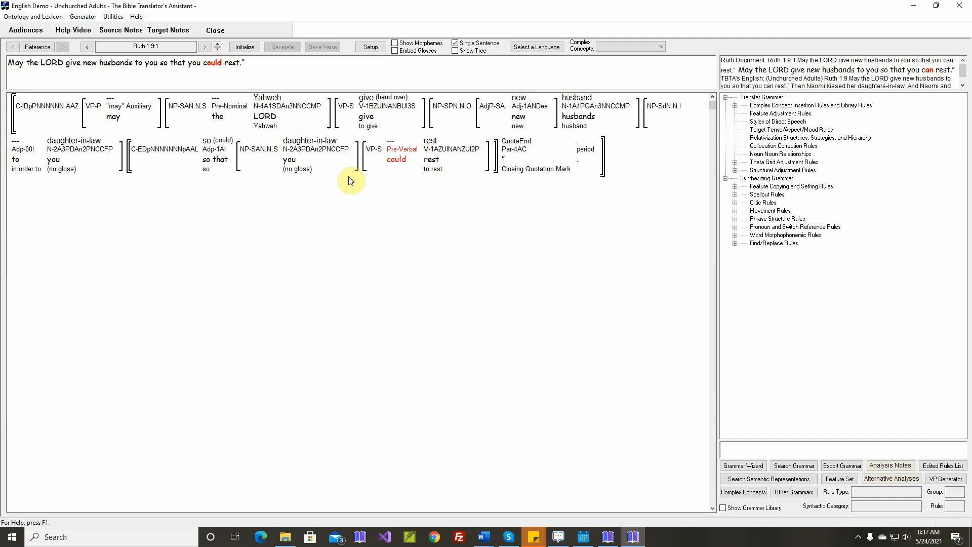
{"action": "left_click", "coordinate": [220, 159]}
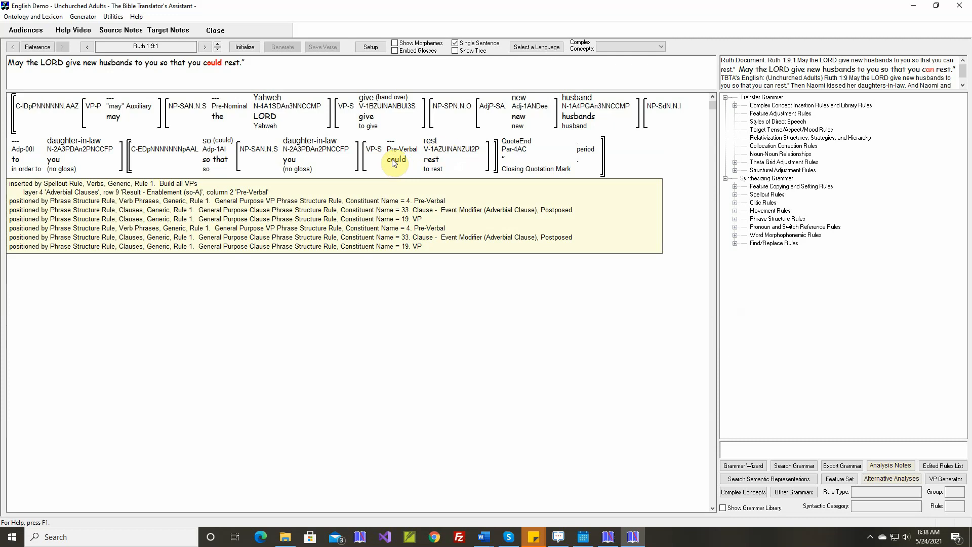
From the rule list for "could", open the Build all VPs spellout rule at its Adverbial Clauses Result - Enablement rows.
{"action": "right_click", "coordinate": [395, 160]}
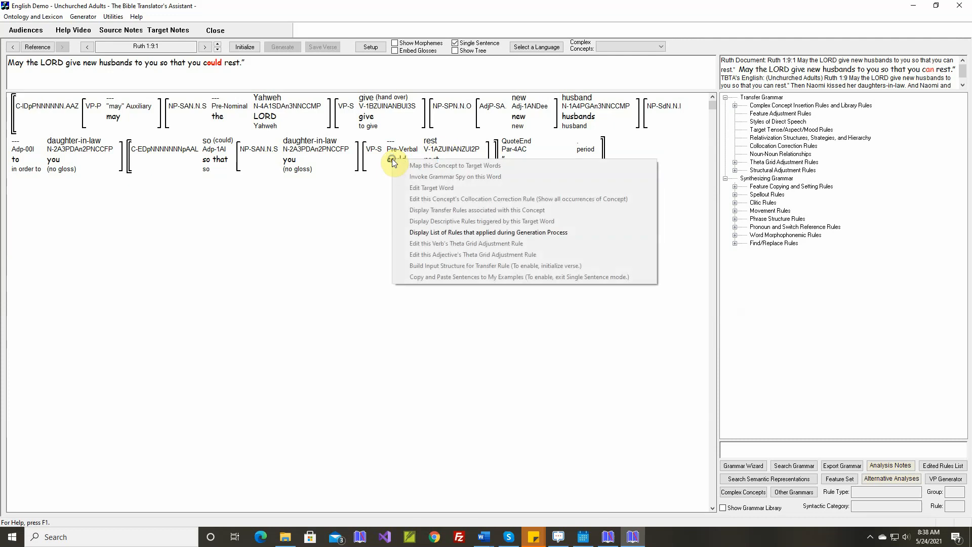
{"action": "left_click", "coordinate": [488, 232]}
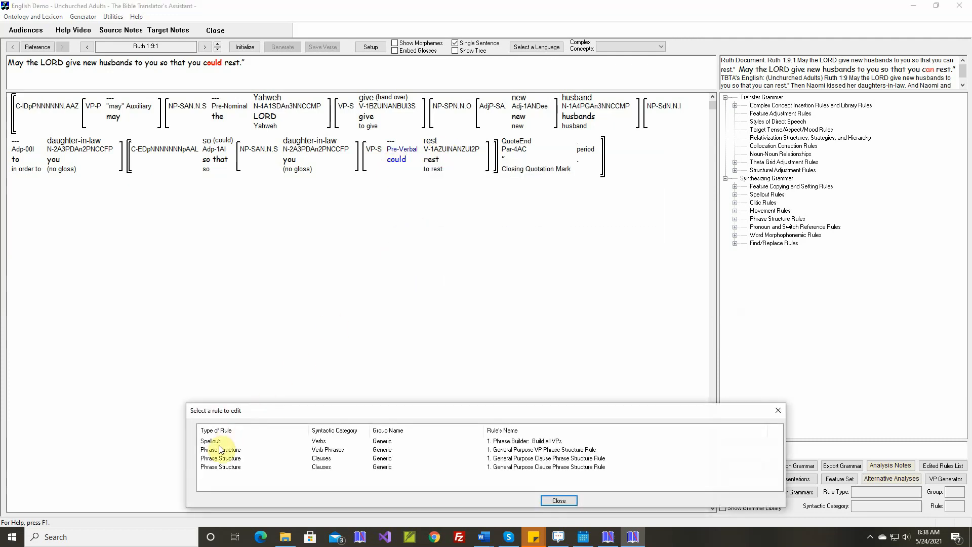
{"action": "double_click", "coordinate": [211, 441]}
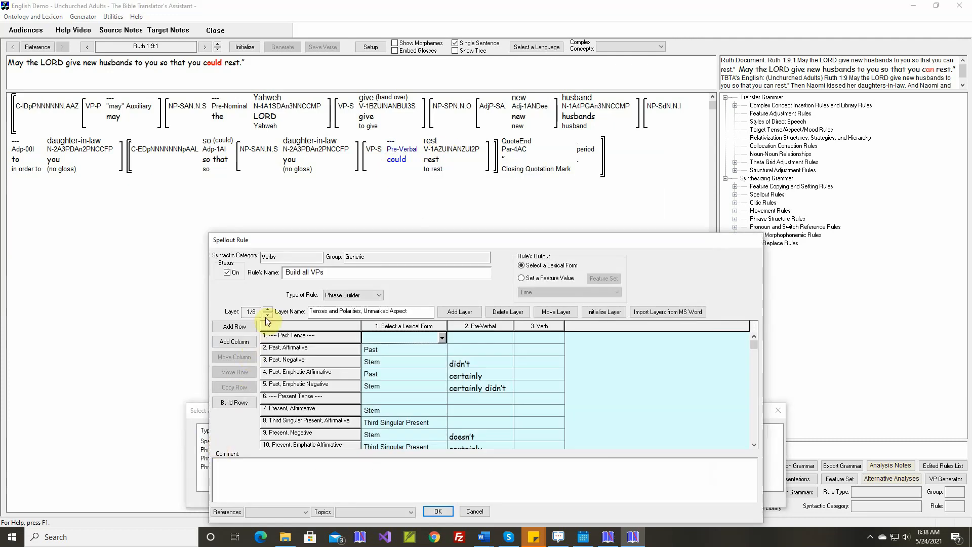
{"action": "left_click", "coordinate": [267, 309]}
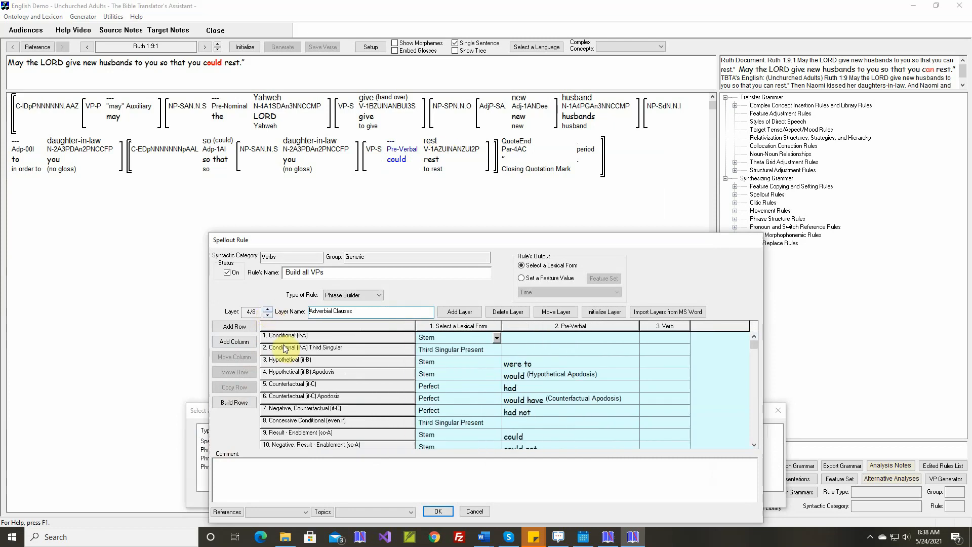
{"action": "scroll", "scroll_direction": "down", "scroll_amount": 3}
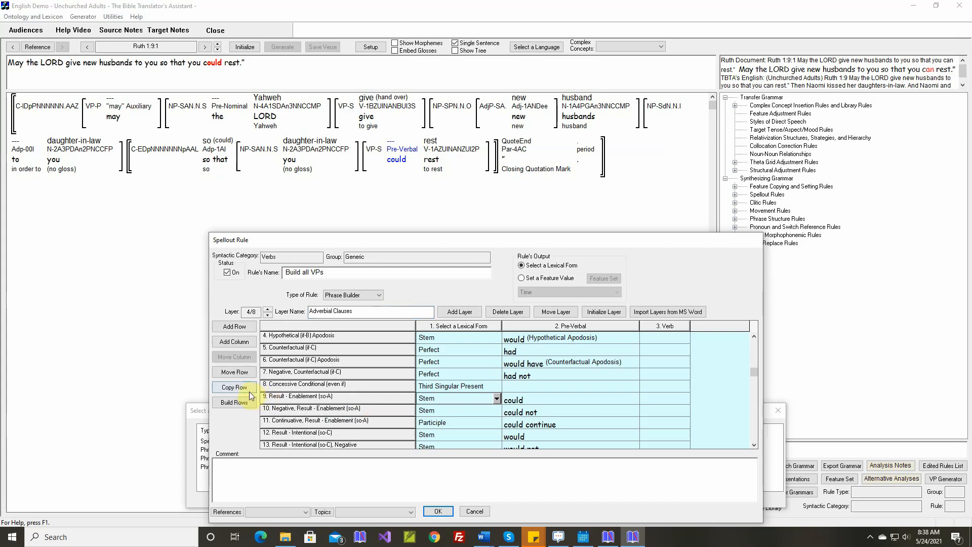
Copy the so-A row as "Future, Result - Enablement (so-A)" restricted to future target tense.
{"action": "left_click", "coordinate": [234, 387]}
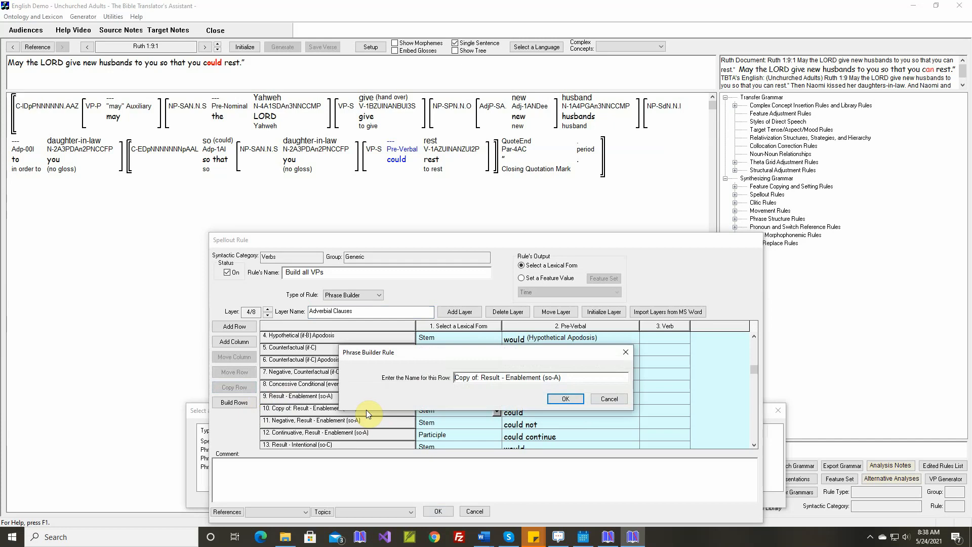
{"action": "type", "text": "Result - Enablement (so-A)"}
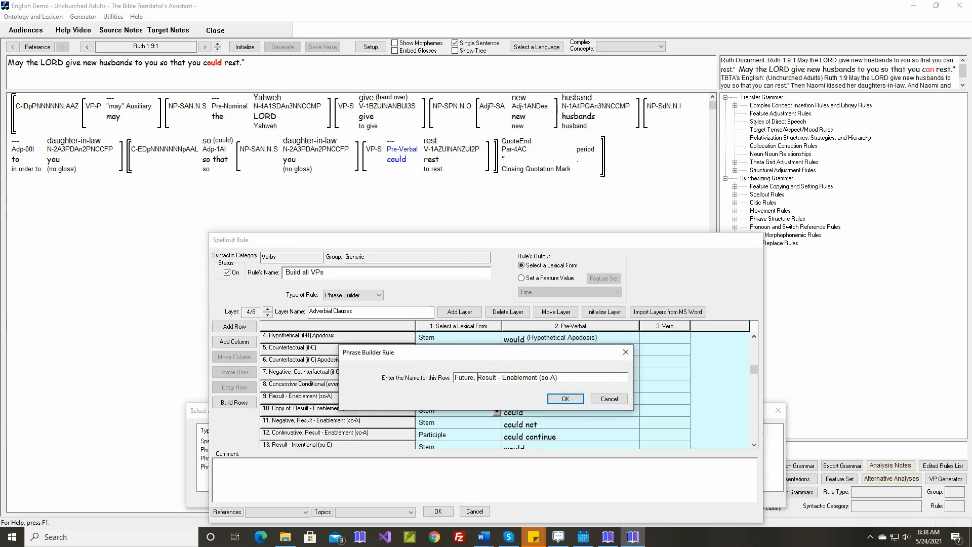
{"action": "left_click", "coordinate": [564, 399]}
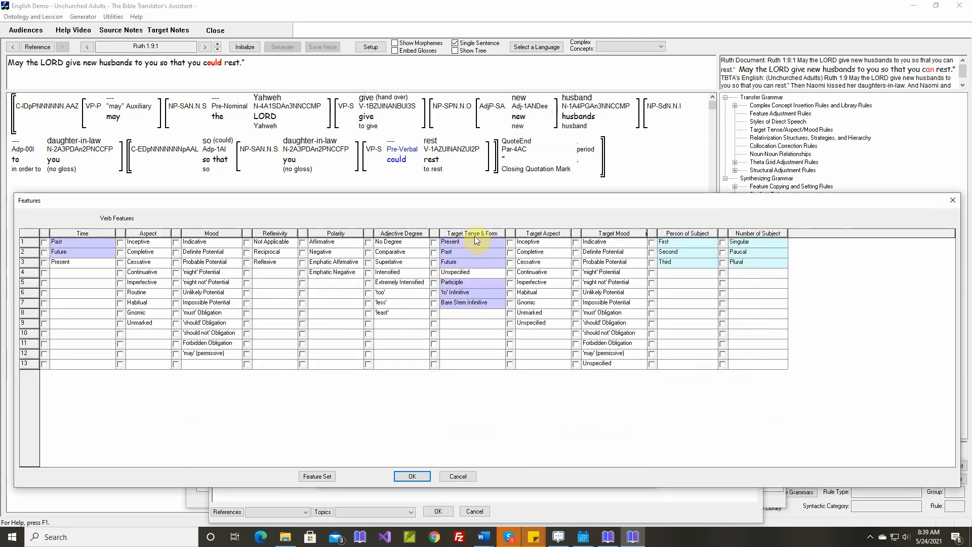
{"action": "left_click", "coordinate": [434, 261]}
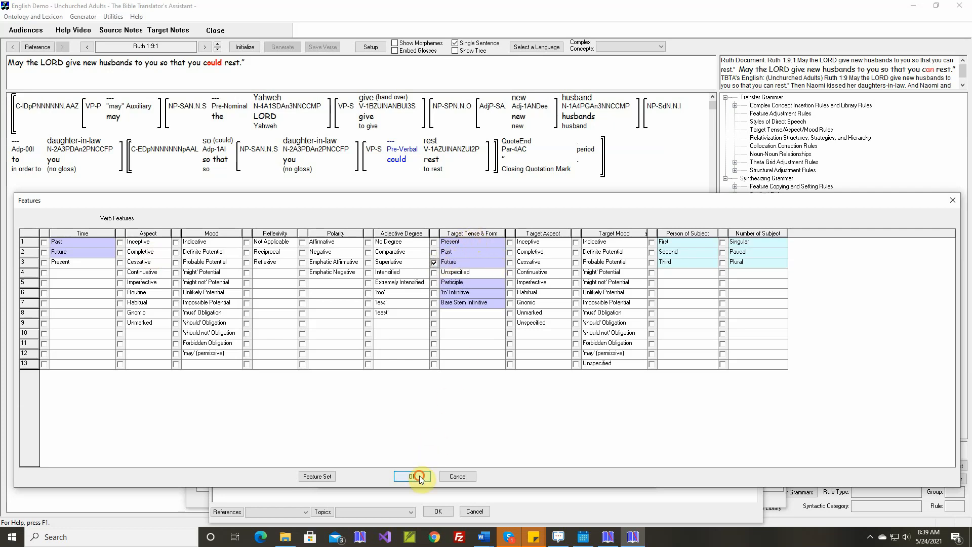
{"action": "left_click", "coordinate": [410, 476]}
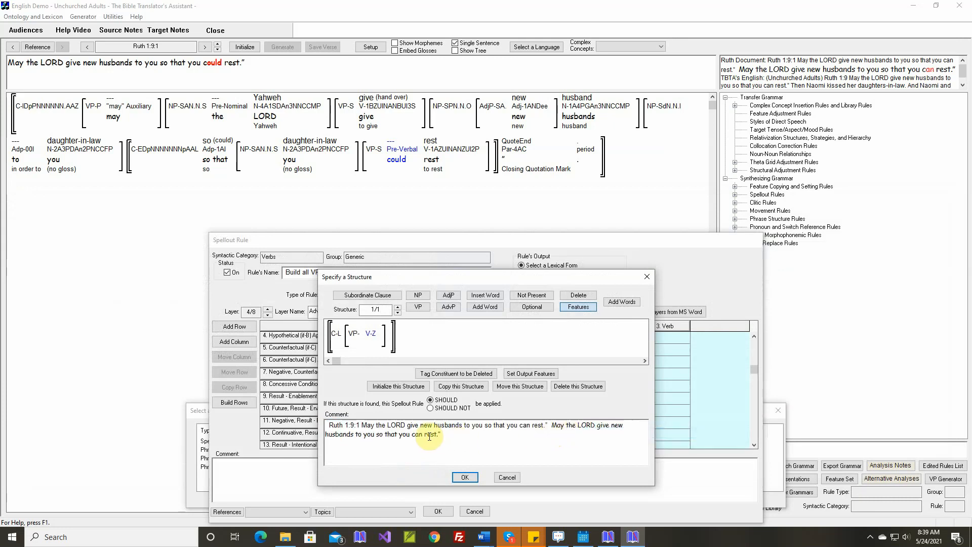
Change the future row's pre-verbal word from could to can and save the Build all VPs rule.
{"action": "double_click", "coordinate": [416, 435]}
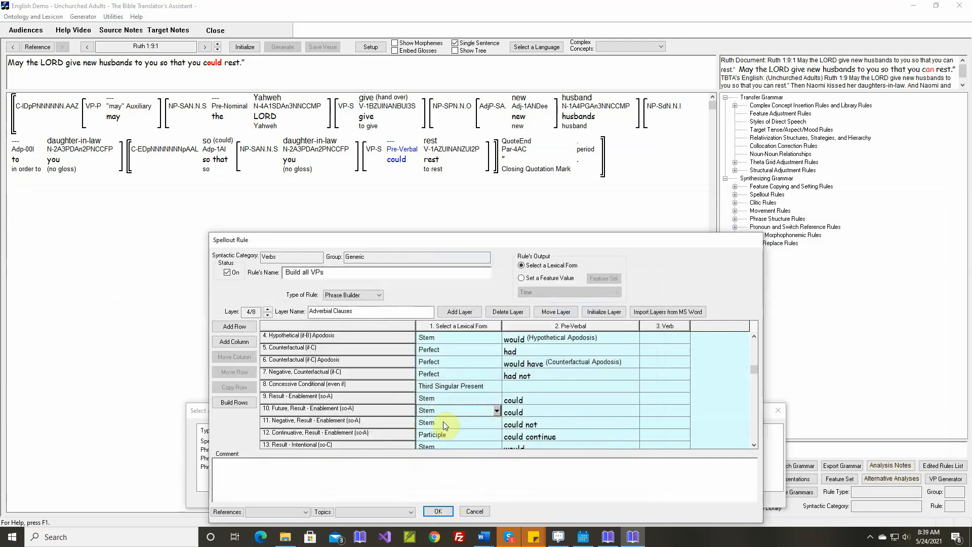
{"action": "double_click", "coordinate": [513, 413]}
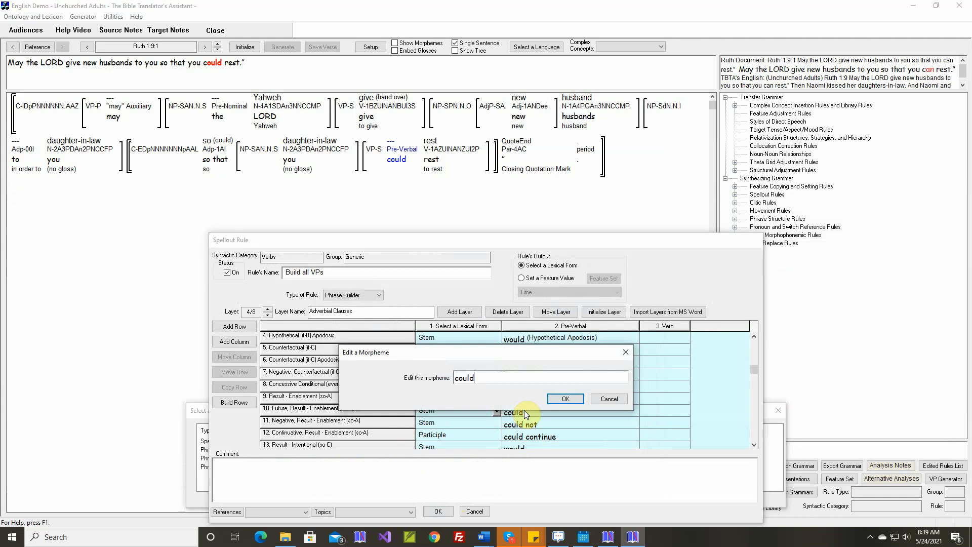
{"action": "left_click", "coordinate": [564, 398]}
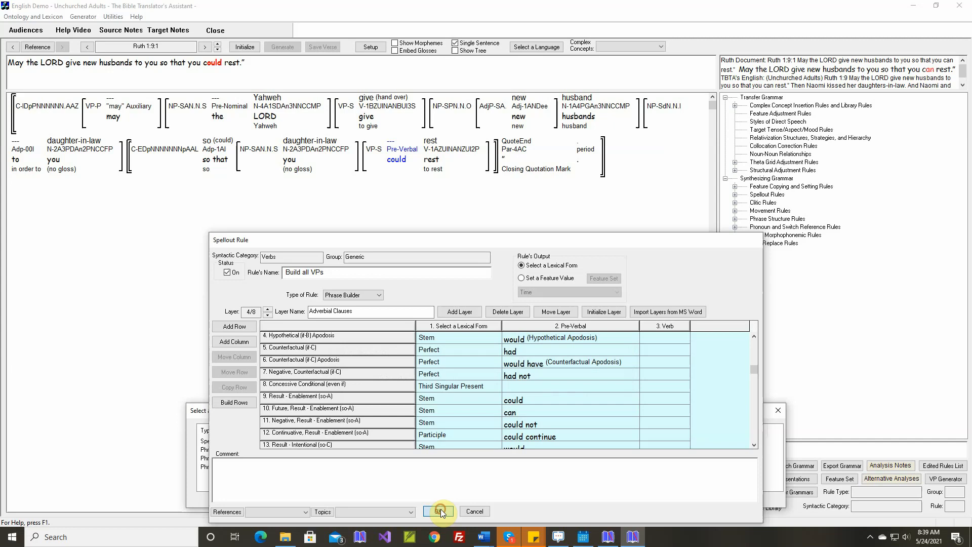
{"action": "left_click", "coordinate": [440, 511]}
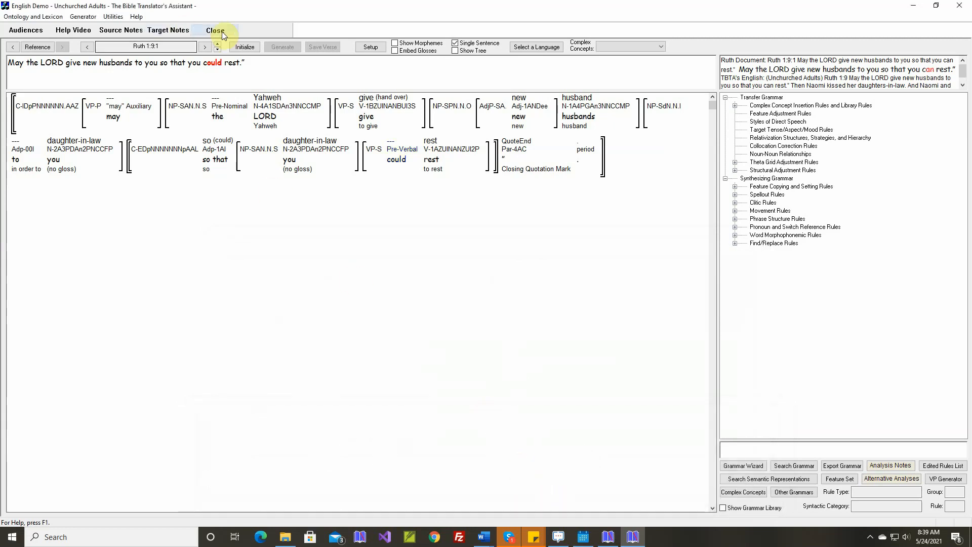
Regenerate Ruth 1:9:1 to read "so that you can rest" and move to Ruth 1:9:2.
{"action": "left_click", "coordinate": [283, 47]}
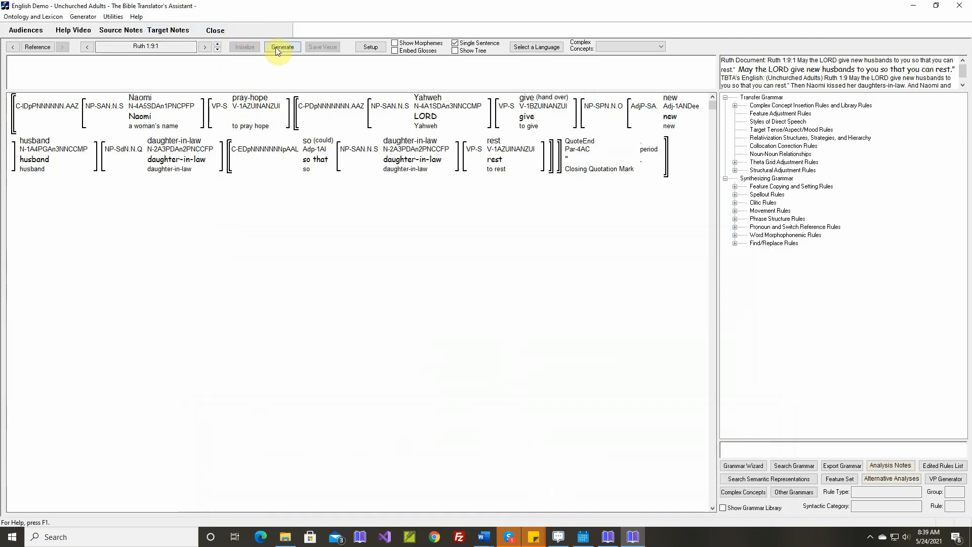
{"action": "left_click", "coordinate": [282, 46]}
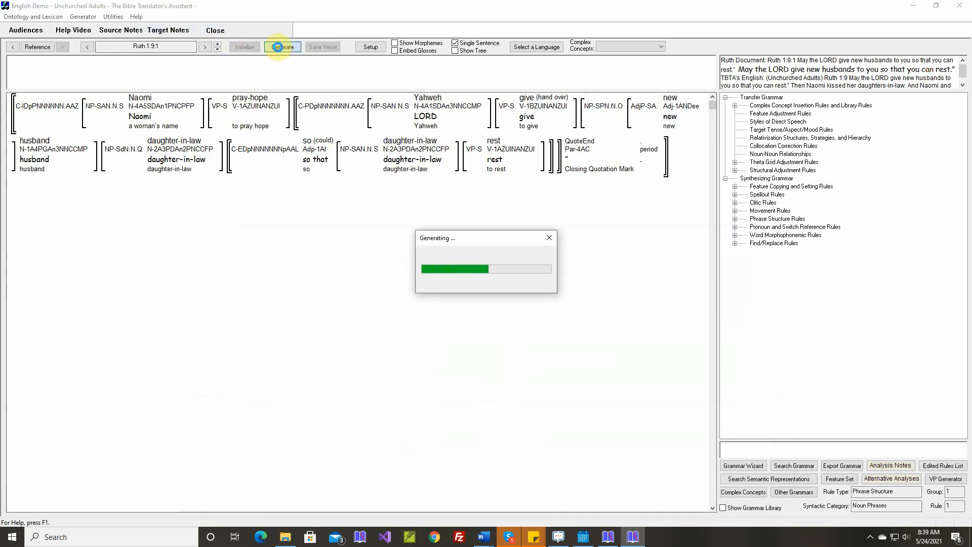
{"action": "left_click", "coordinate": [282, 47]}
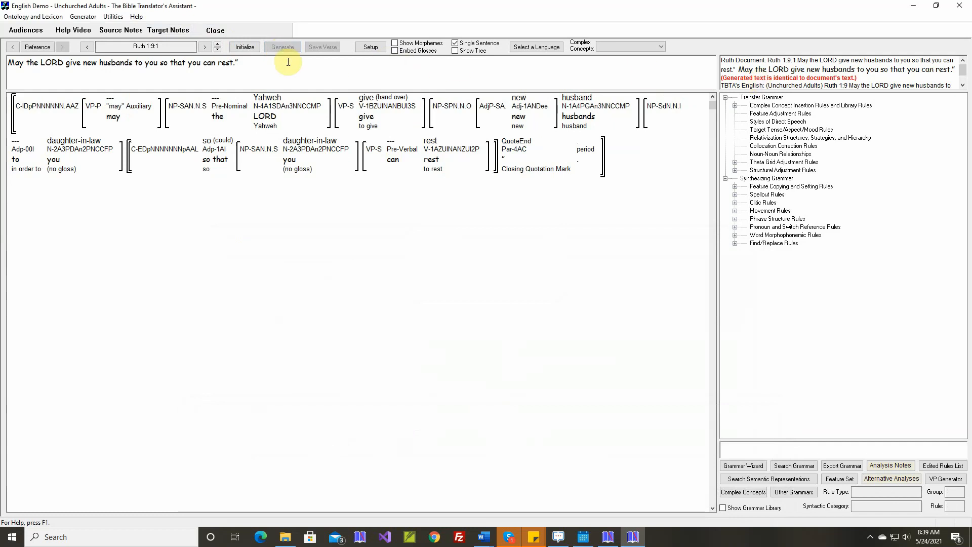
{"action": "left_click", "coordinate": [204, 46]}
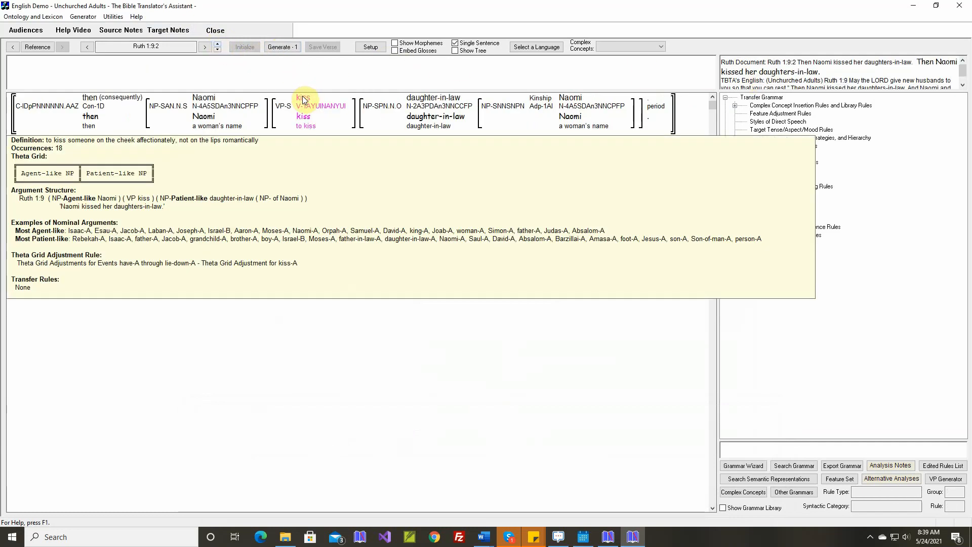
Accept kiss-A's theta grid rule, generate "Then Naomi kissed her daughters-in-law," and move to Ruth 1:9:3.
{"action": "right_click", "coordinate": [304, 99]}
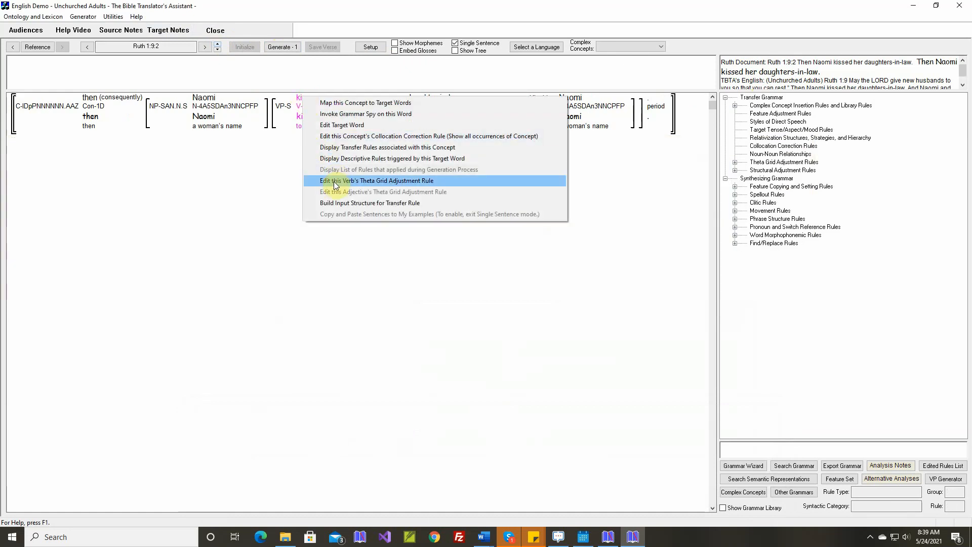
{"action": "left_click", "coordinate": [376, 181]}
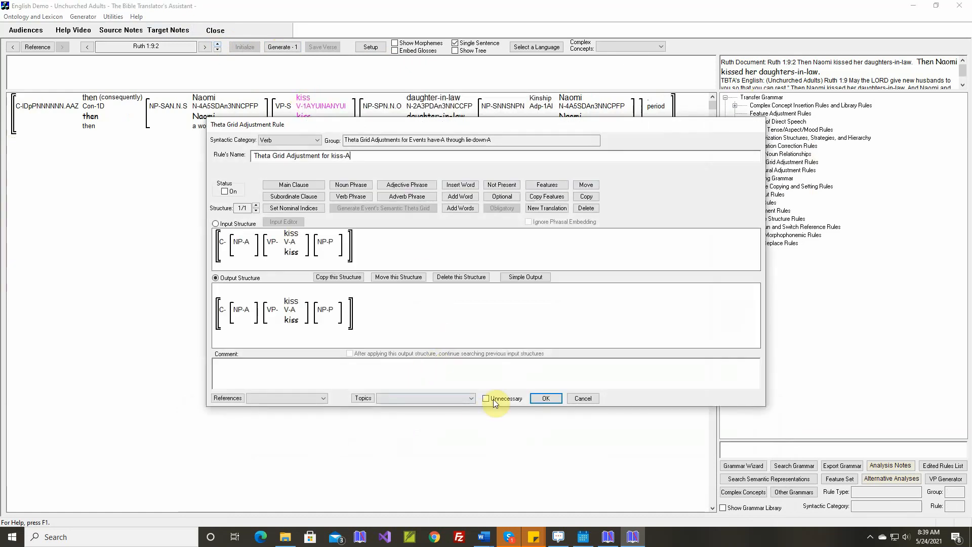
{"action": "left_click", "coordinate": [545, 398]}
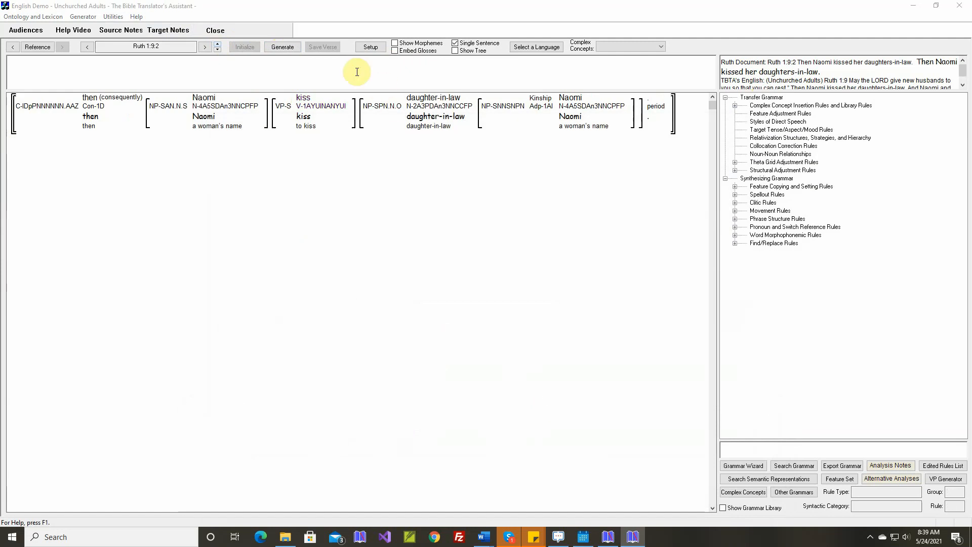
{"action": "left_click", "coordinate": [283, 47]}
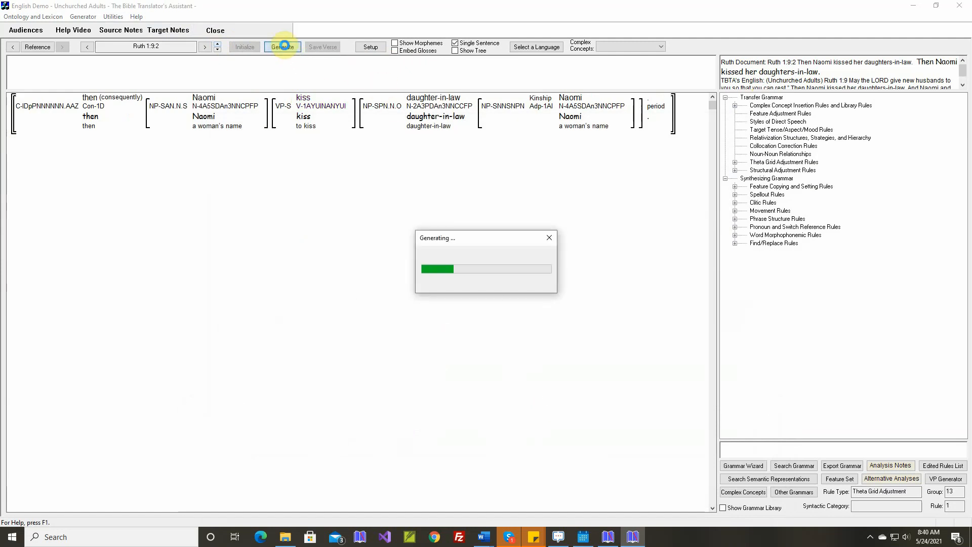
{"action": "left_click", "coordinate": [282, 46]}
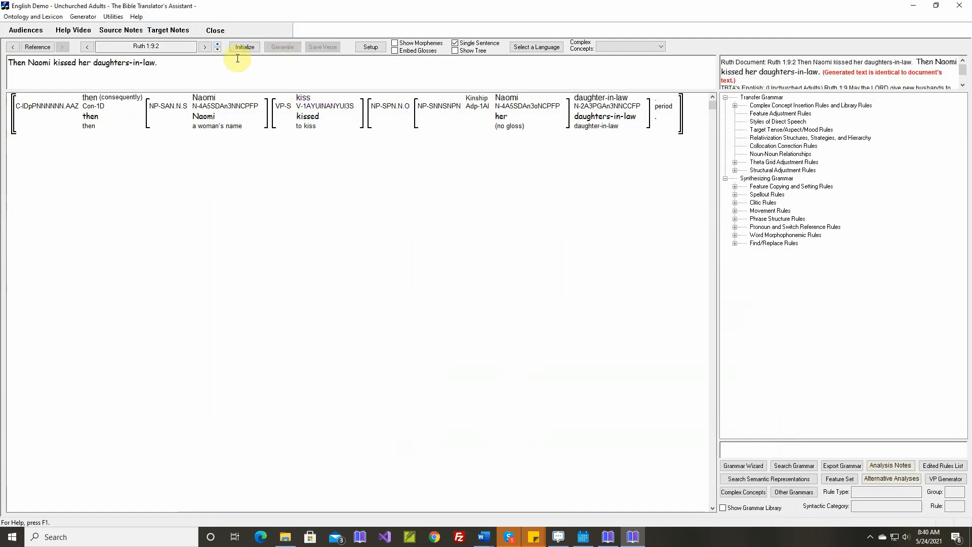
{"action": "left_click", "coordinate": [217, 43]}
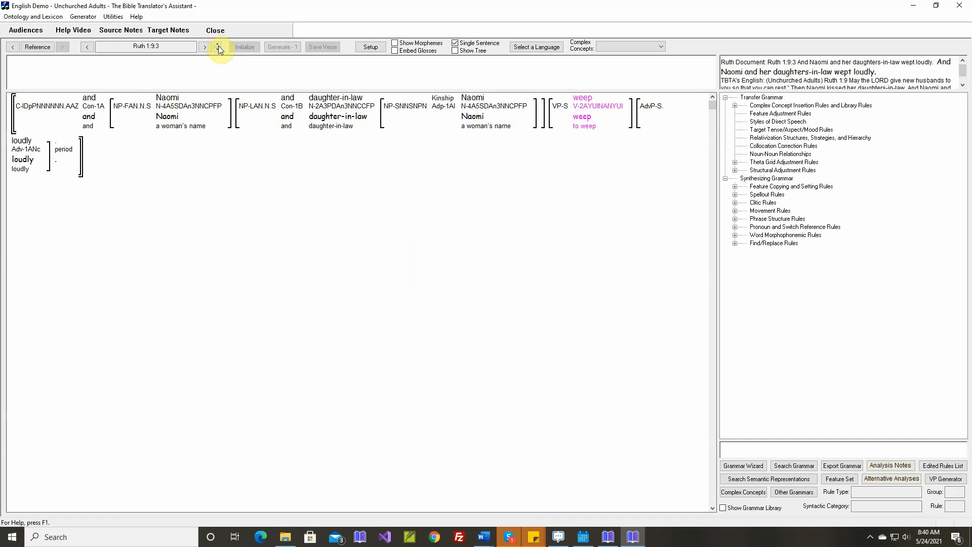
Accept weep-A's theta grid rule and generate "And Naomi and her daughters-in-law wept loudly.".
{"action": "right_click", "coordinate": [581, 105]}
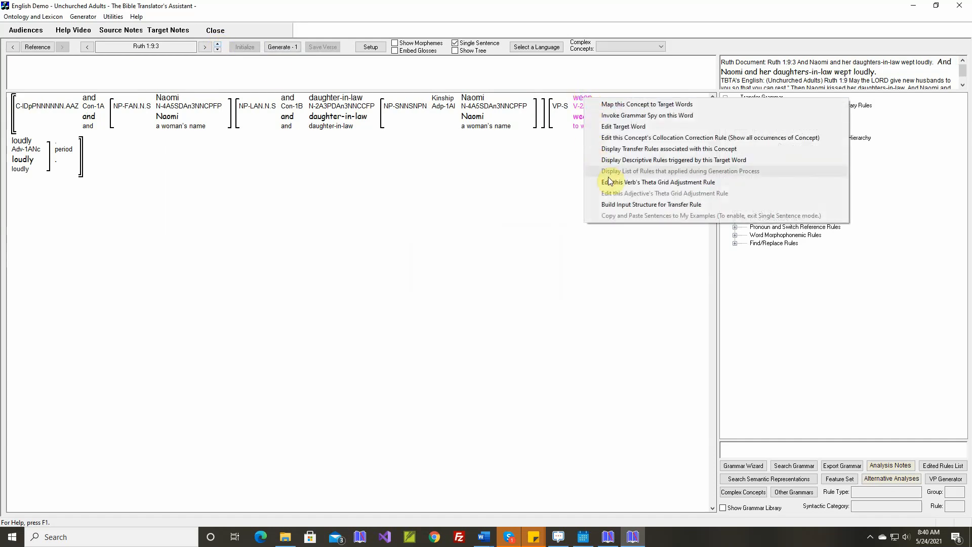
{"action": "left_click", "coordinate": [657, 181]}
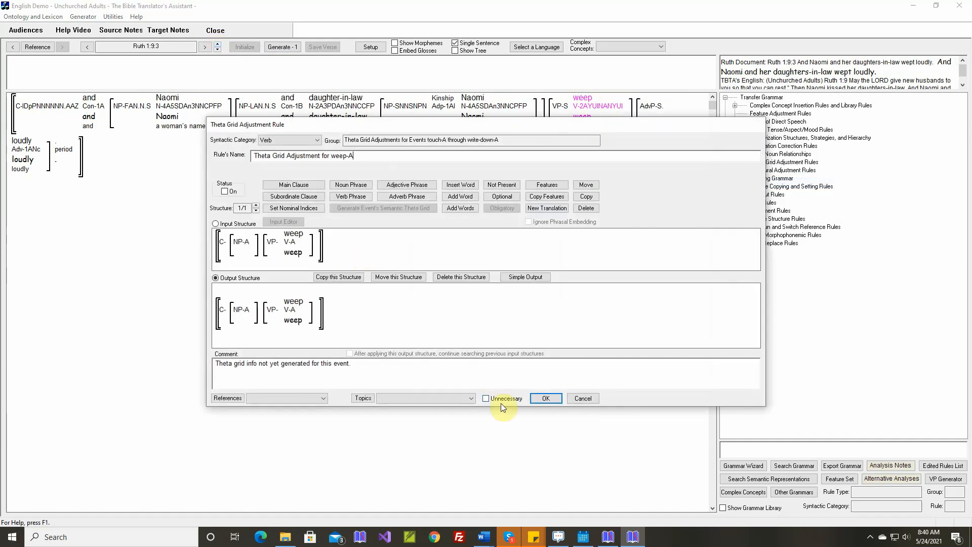
{"action": "left_click", "coordinate": [545, 398]}
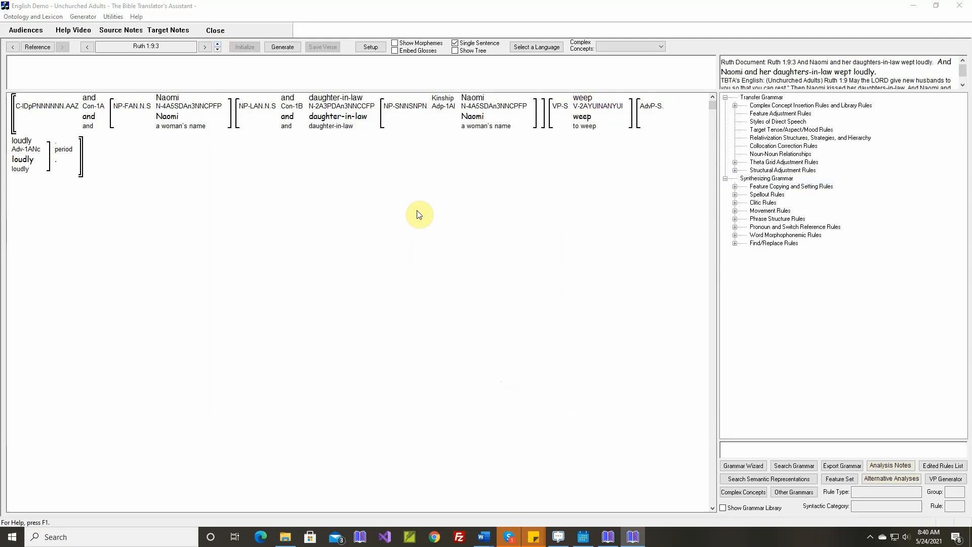
{"action": "left_click", "coordinate": [281, 47]}
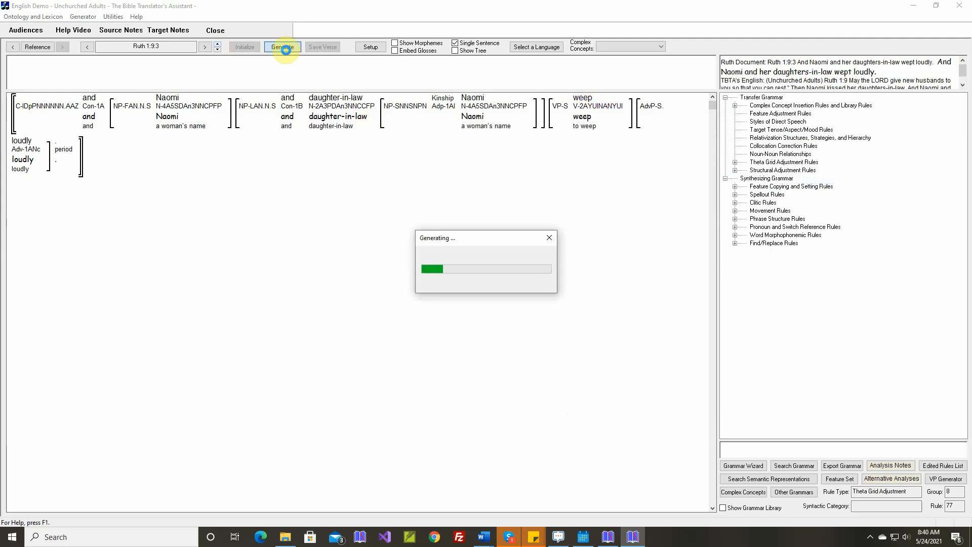
{"action": "left_click", "coordinate": [283, 46]}
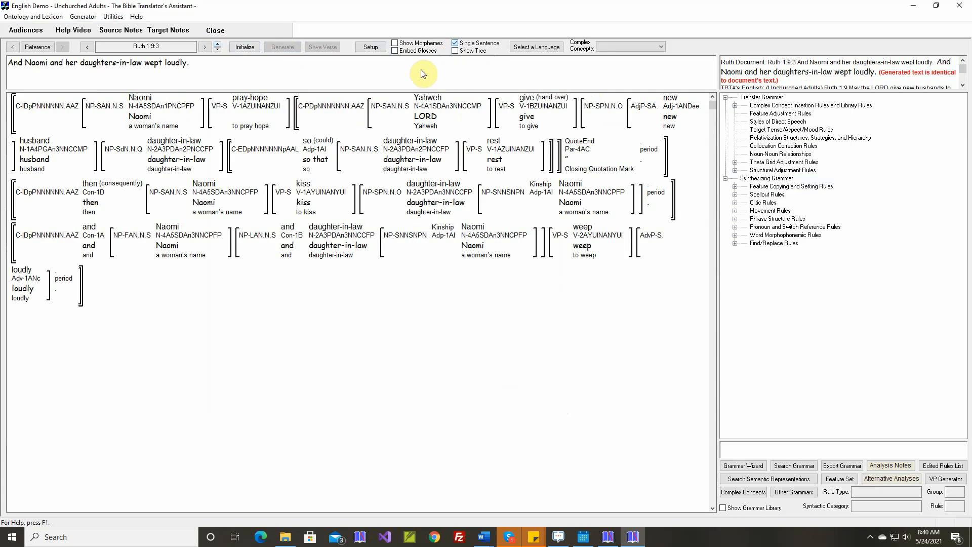
Turn off Single Sentence and generate the whole of Ruth 1:9 as one passage.
{"action": "left_click", "coordinate": [283, 46]}
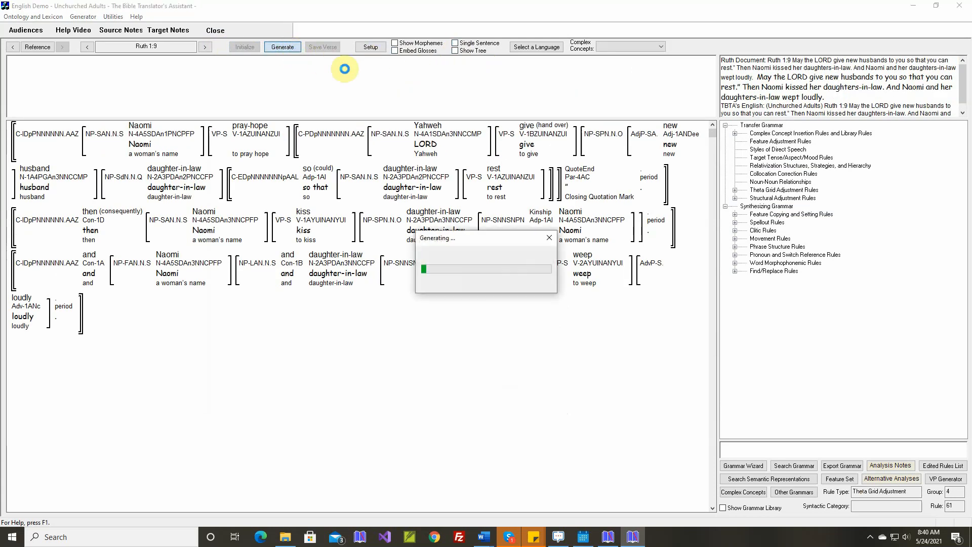
{"action": "left_click", "coordinate": [281, 47]}
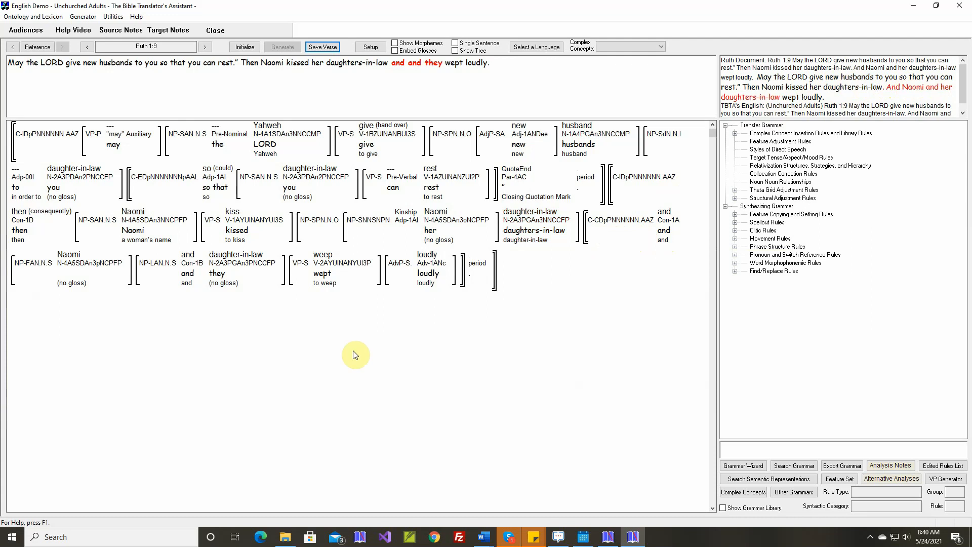
Show the rule trace for the deleted second Naomi, revealing the Combine Sentences adjustment rule.
{"action": "left_click", "coordinate": [69, 270]}
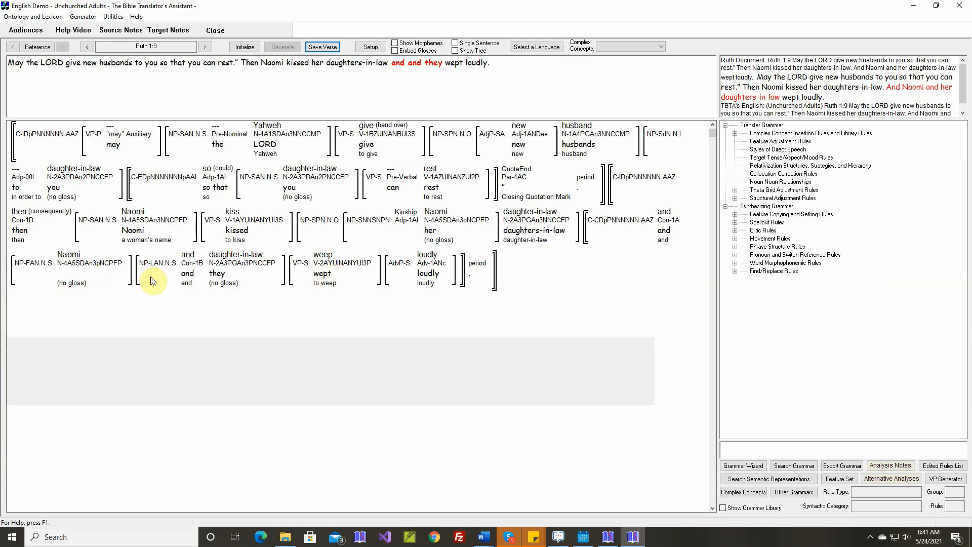
{"action": "left_click", "coordinate": [89, 262]}
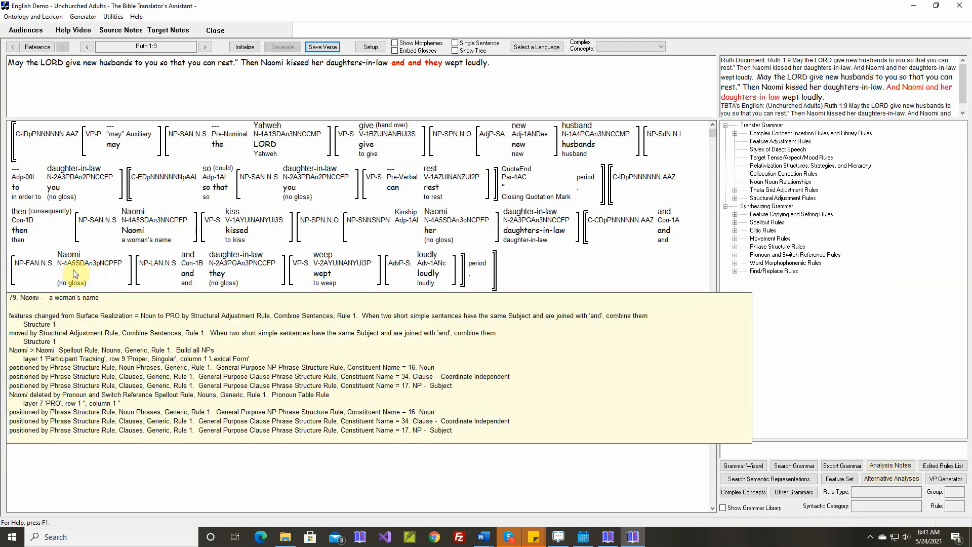
{"action": "left_click", "coordinate": [236, 261]}
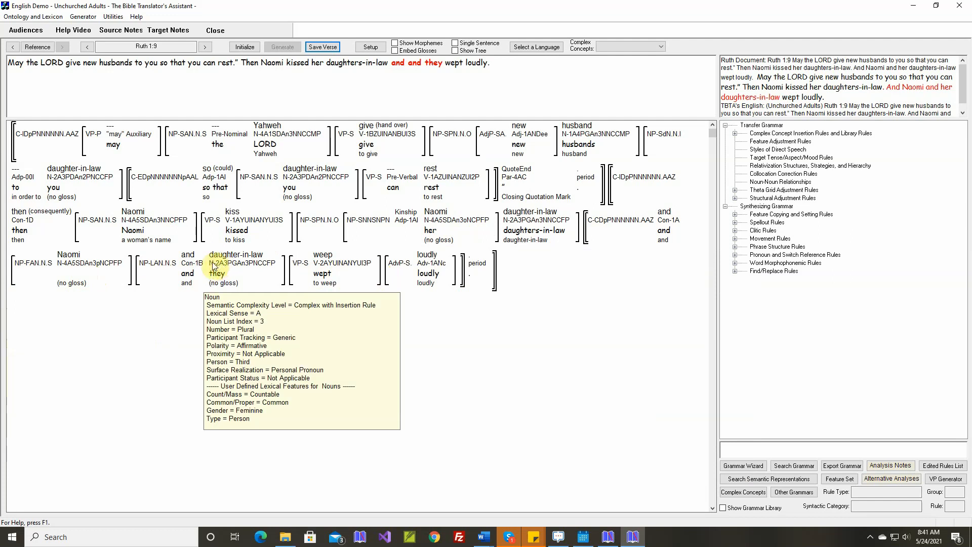
{"action": "left_click", "coordinate": [68, 262]}
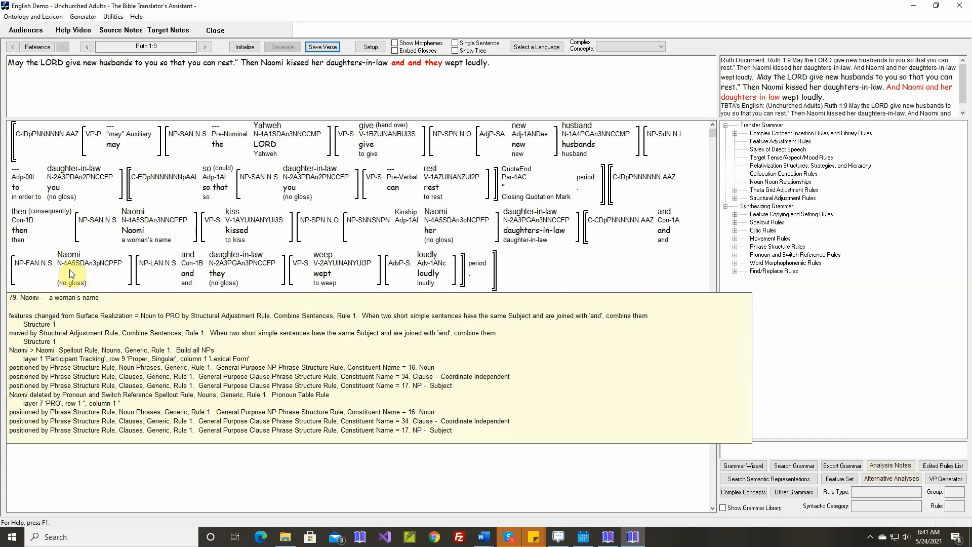
From the Naomi word's applied rules, bring up the Combine Sentences rule for editing.
{"action": "right_click", "coordinate": [70, 274]}
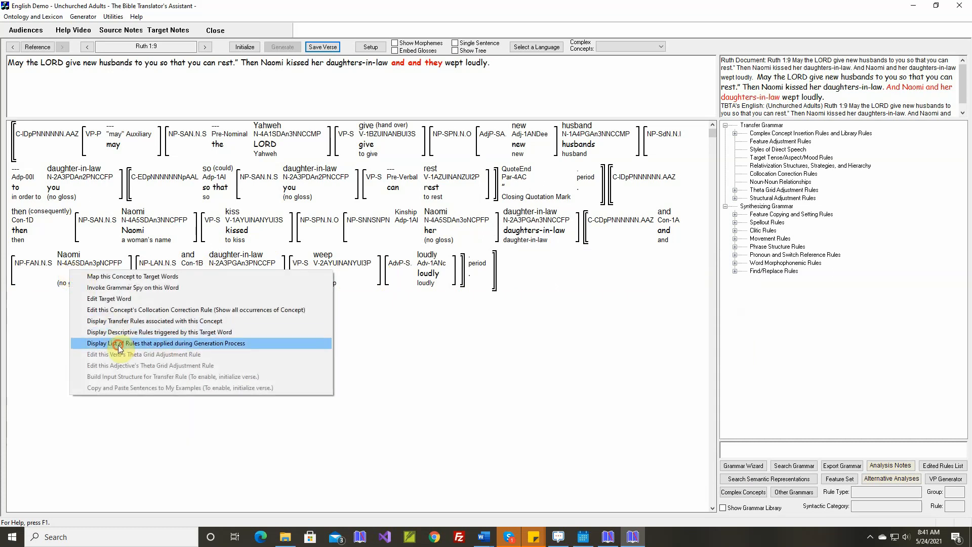
{"action": "left_click", "coordinate": [164, 343]}
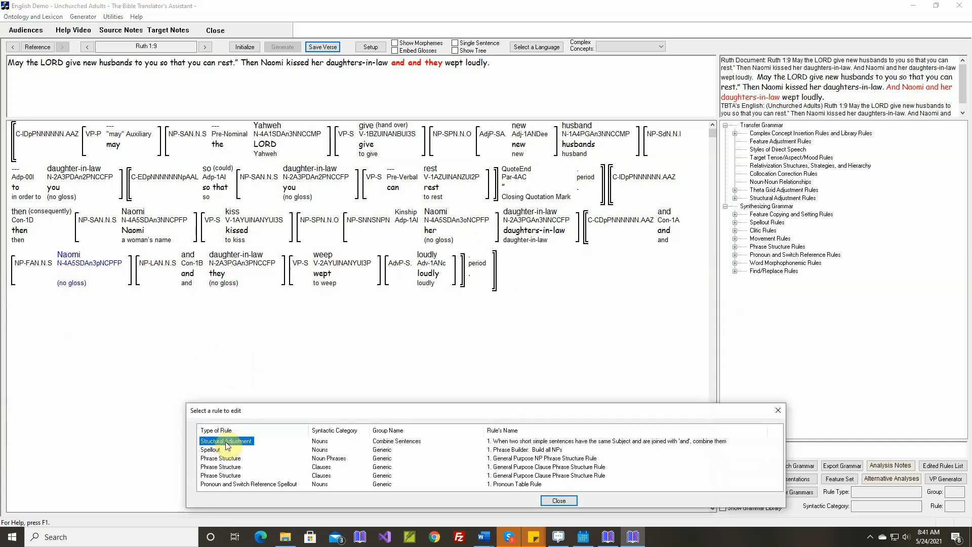
{"action": "double_click", "coordinate": [226, 441]}
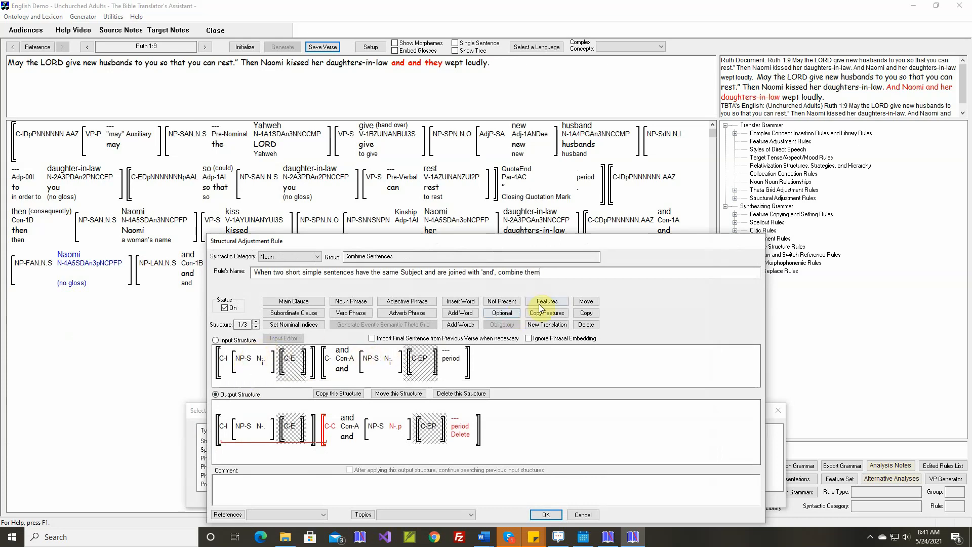
Restrict the first structure's subject noun phrase to 'Not in a Sequence'.
{"action": "left_click", "coordinate": [545, 302]}
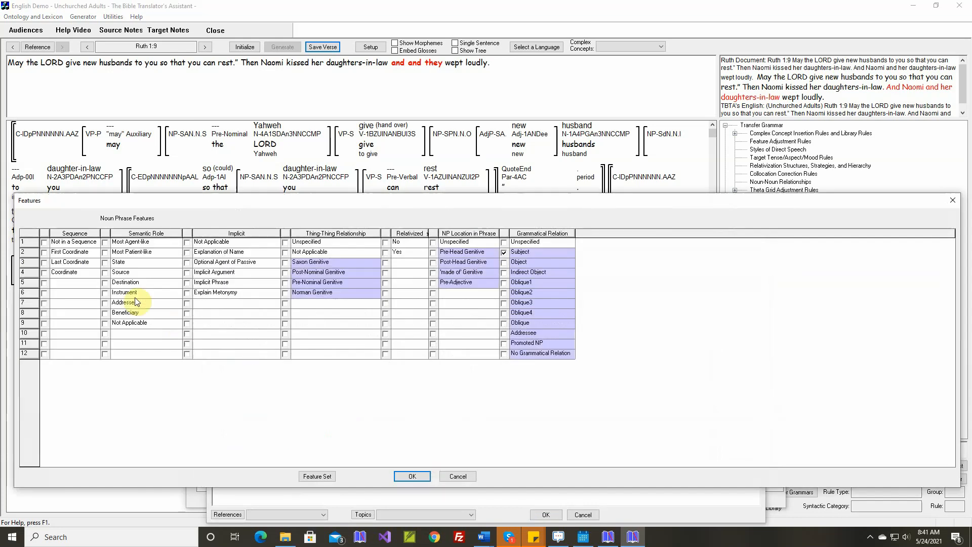
{"action": "left_click", "coordinate": [411, 476]}
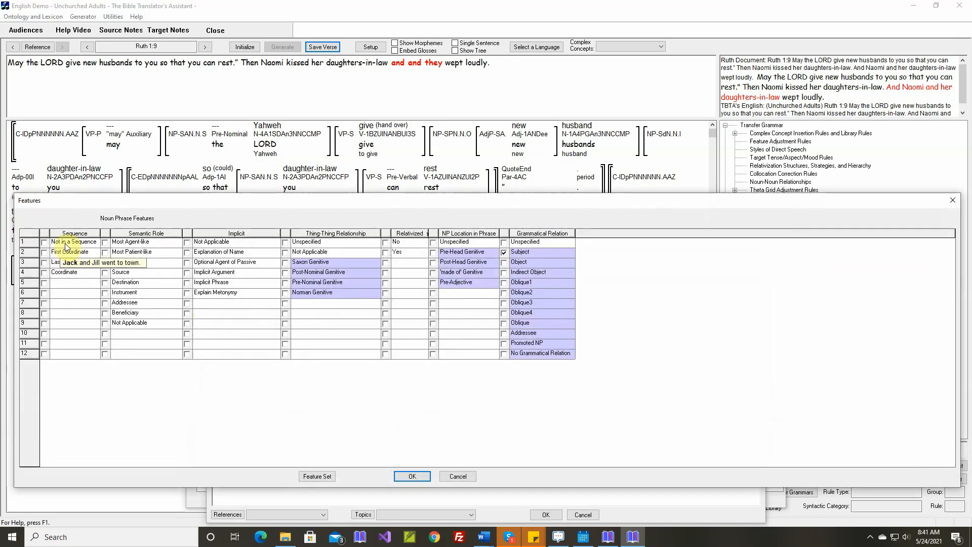
{"action": "left_click", "coordinate": [44, 242]}
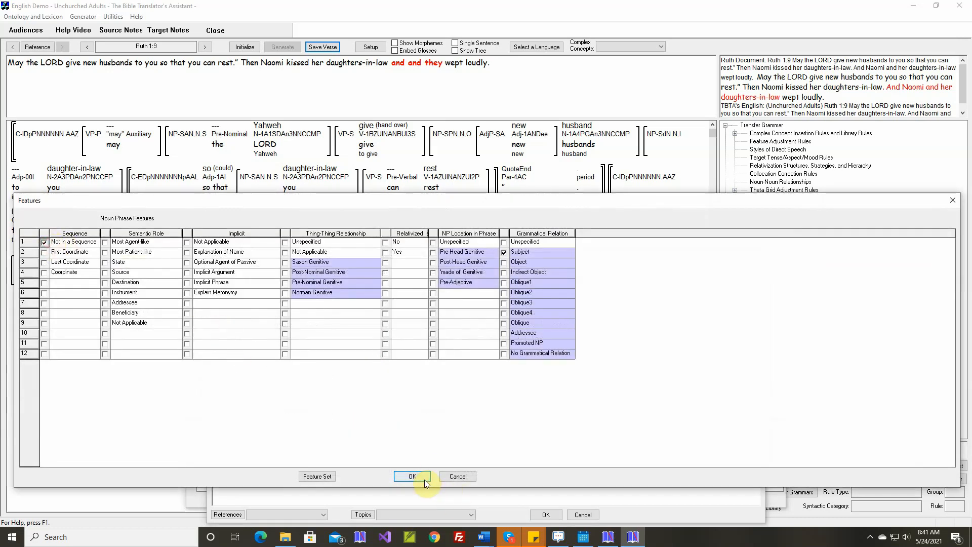
{"action": "left_click", "coordinate": [412, 476]}
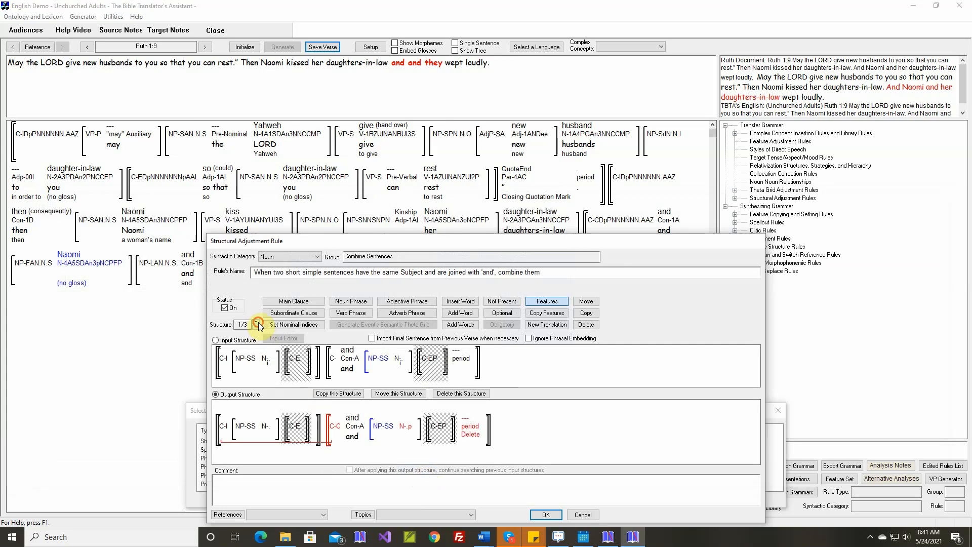
Apply the same 'Not in a Sequence' subject restriction to the rule's next structure.
{"action": "left_click", "coordinate": [255, 322]}
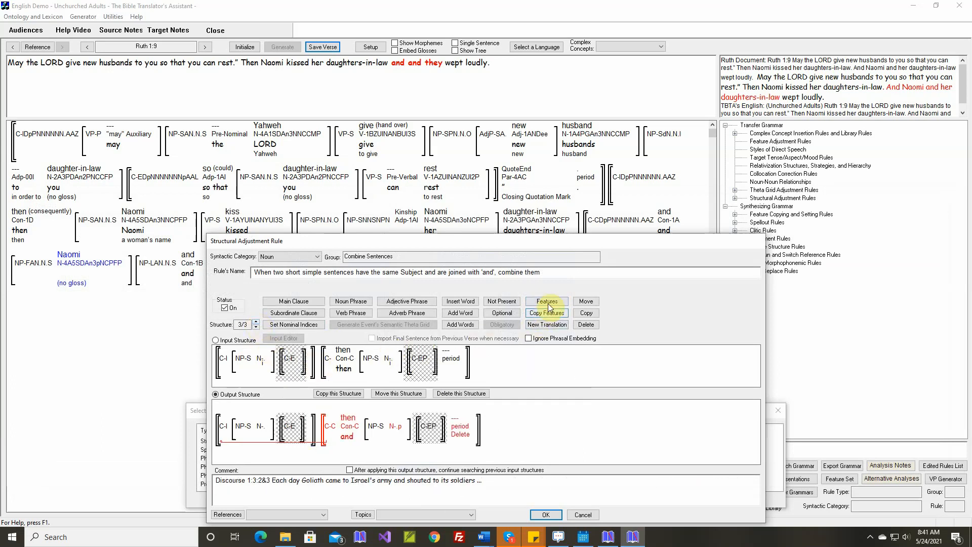
{"action": "left_click", "coordinate": [545, 302]}
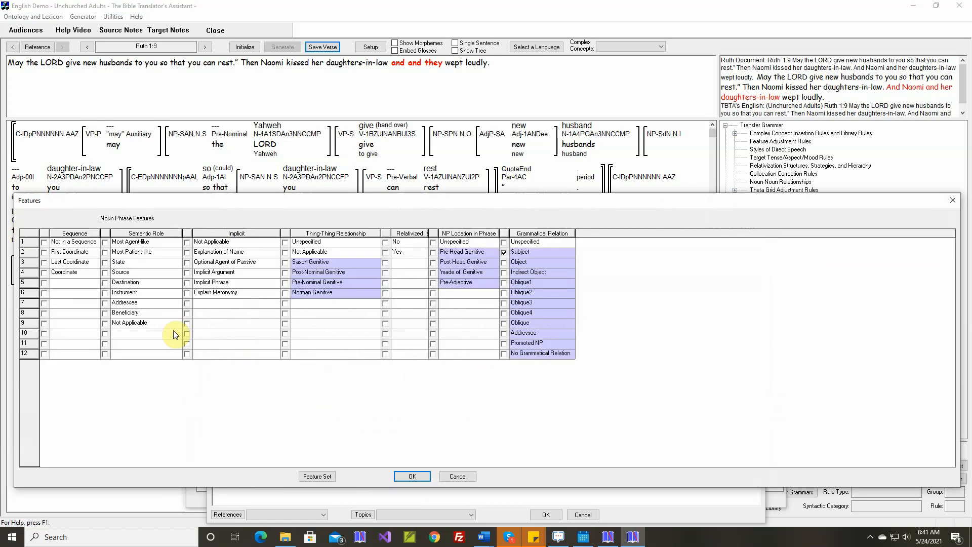
{"action": "left_click", "coordinate": [44, 242]}
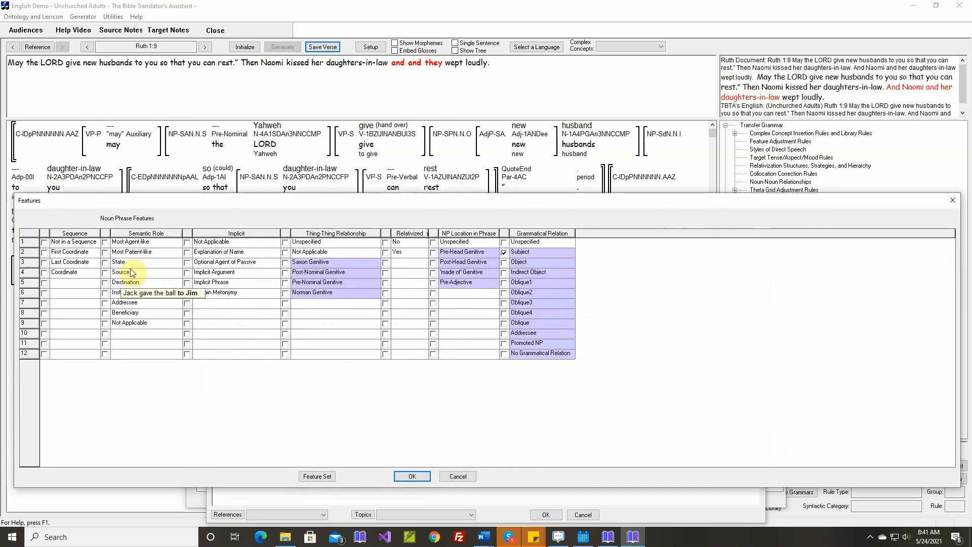
{"action": "left_click", "coordinate": [45, 241]}
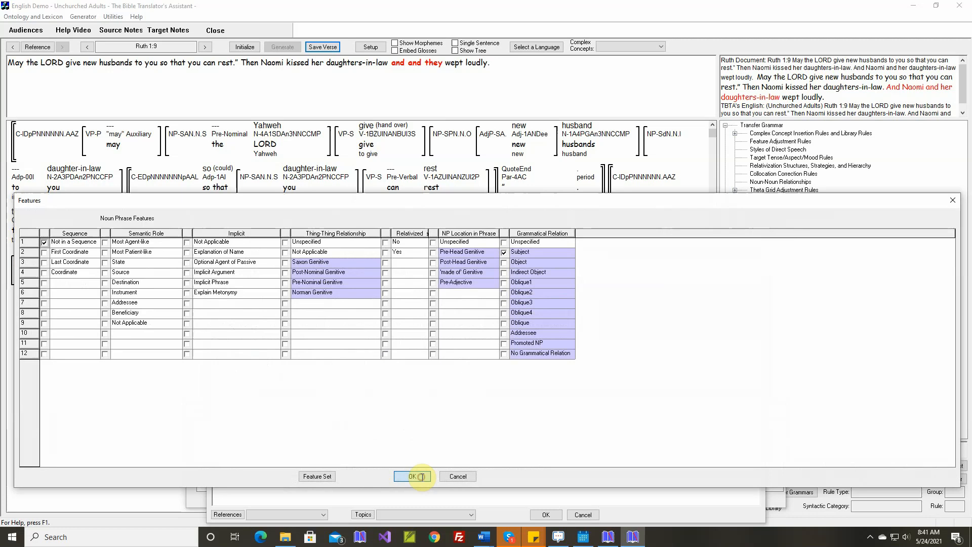
{"action": "left_click", "coordinate": [412, 476]}
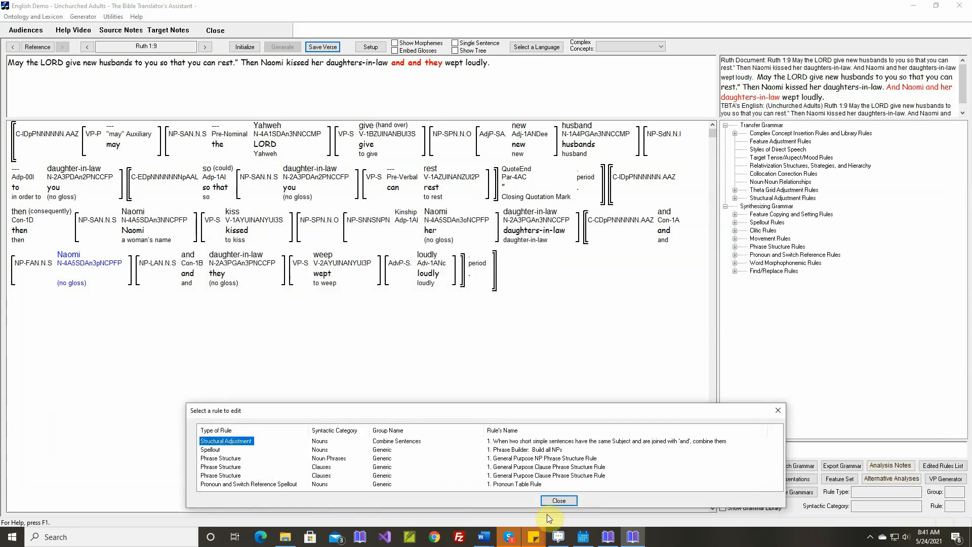
Initialize and regenerate Ruth 1:9, then review which rules turned Naomi into 'she'.
{"action": "left_click", "coordinate": [557, 500]}
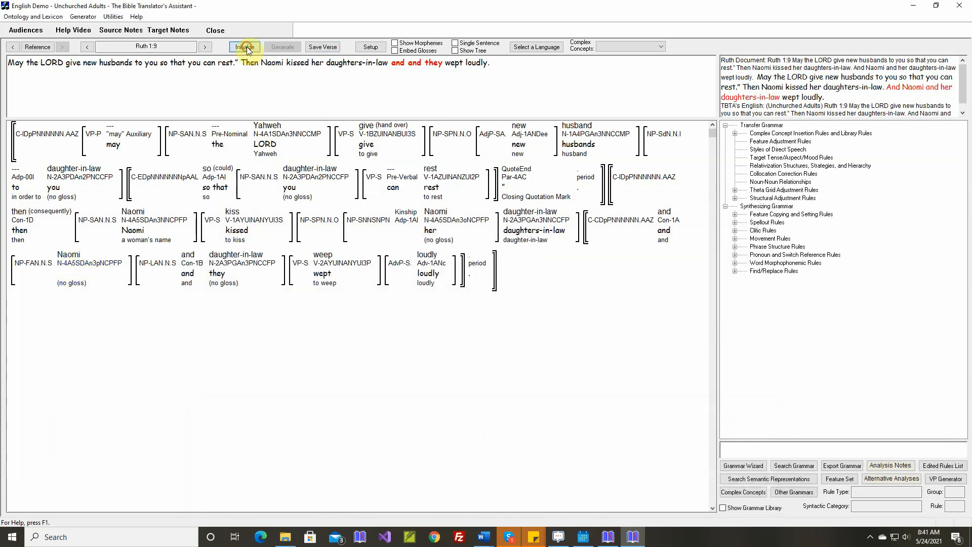
{"action": "left_click", "coordinate": [282, 47]}
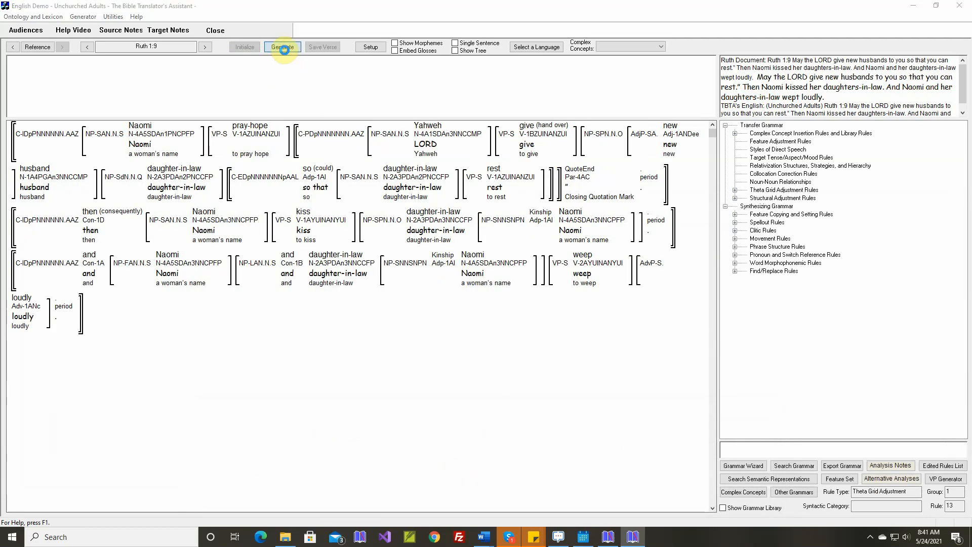
{"action": "left_click", "coordinate": [282, 47]}
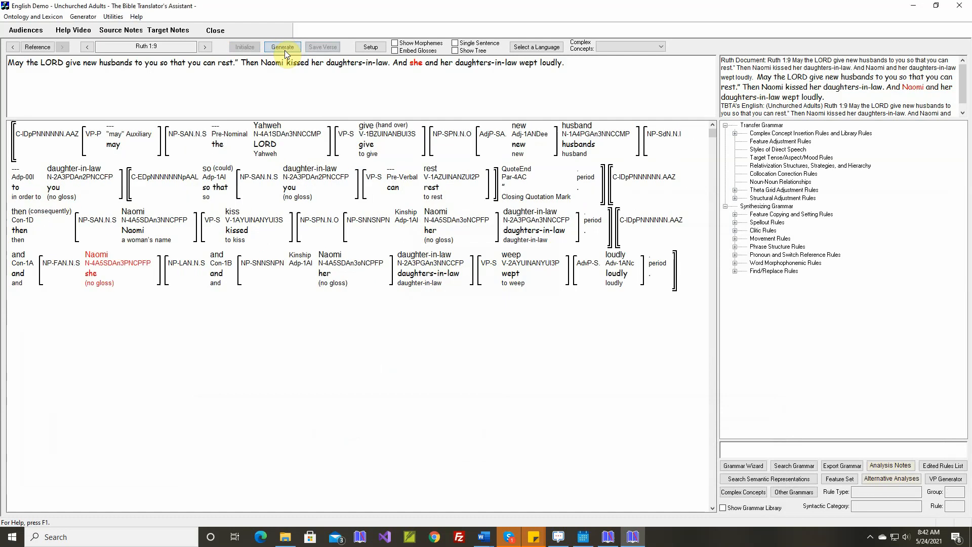
{"action": "left_click", "coordinate": [283, 47]}
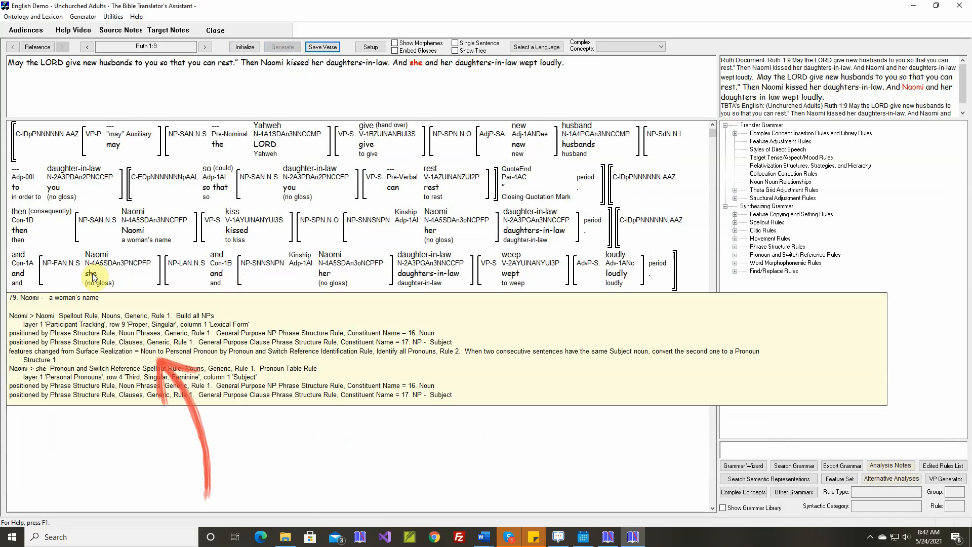
{"action": "left_click", "coordinate": [90, 273]}
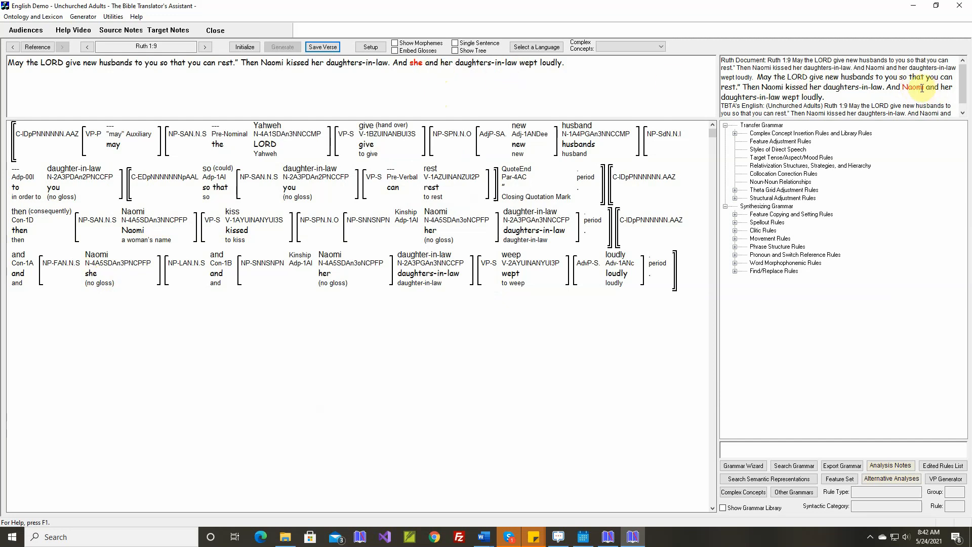
Require the pronoun rule's subject to be 'Not in a Sequence', review structure 2 and save it.
{"action": "left_click", "coordinate": [90, 273]}
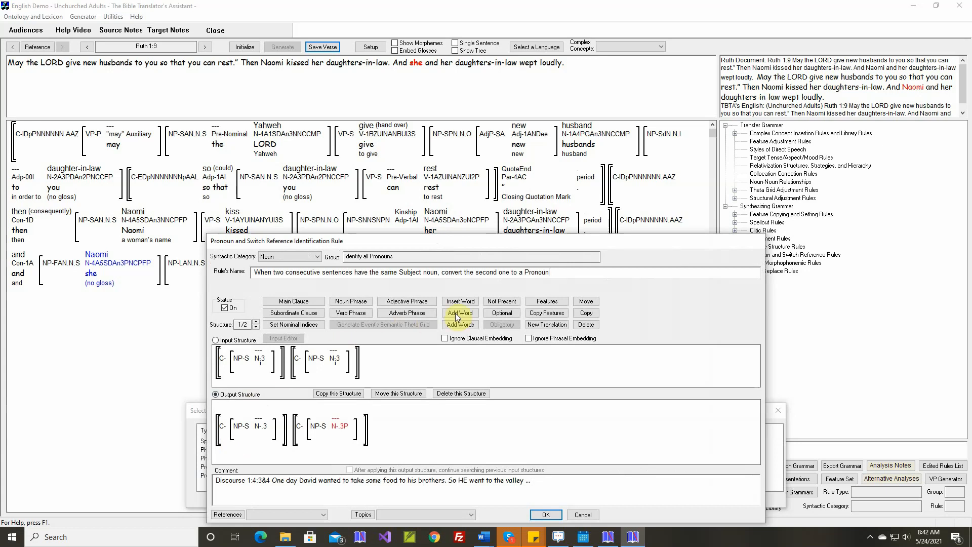
{"action": "mouse_move", "coordinate": [241, 358]}
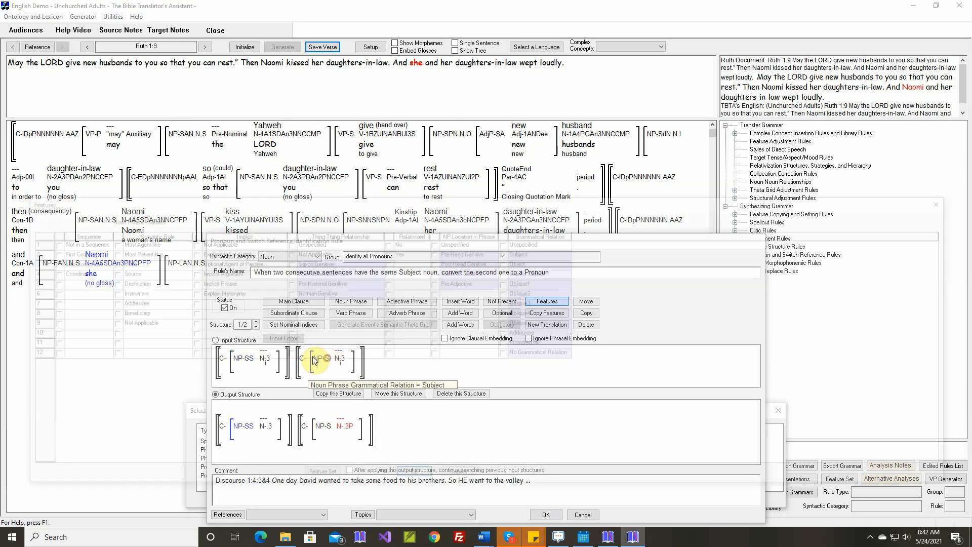
{"action": "left_click", "coordinate": [545, 300]}
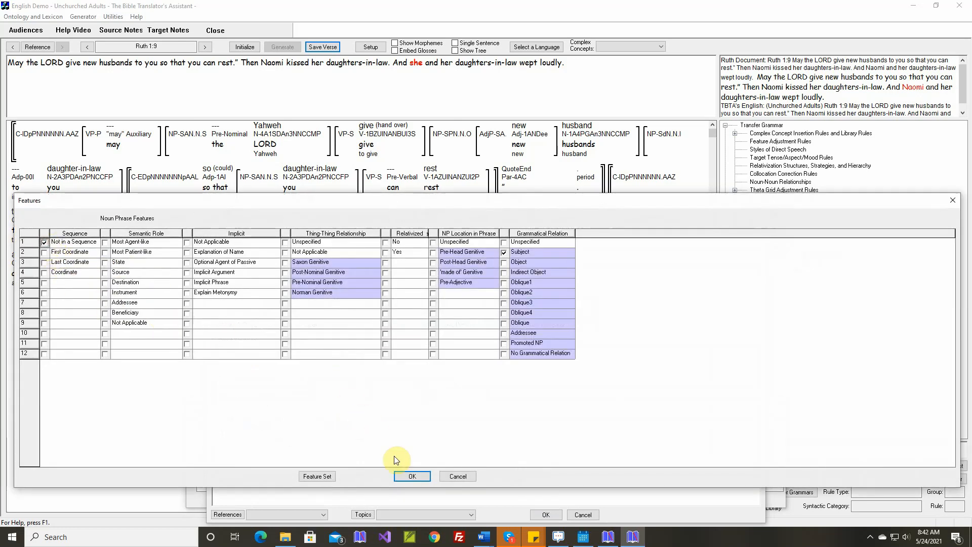
{"action": "left_click", "coordinate": [413, 476]}
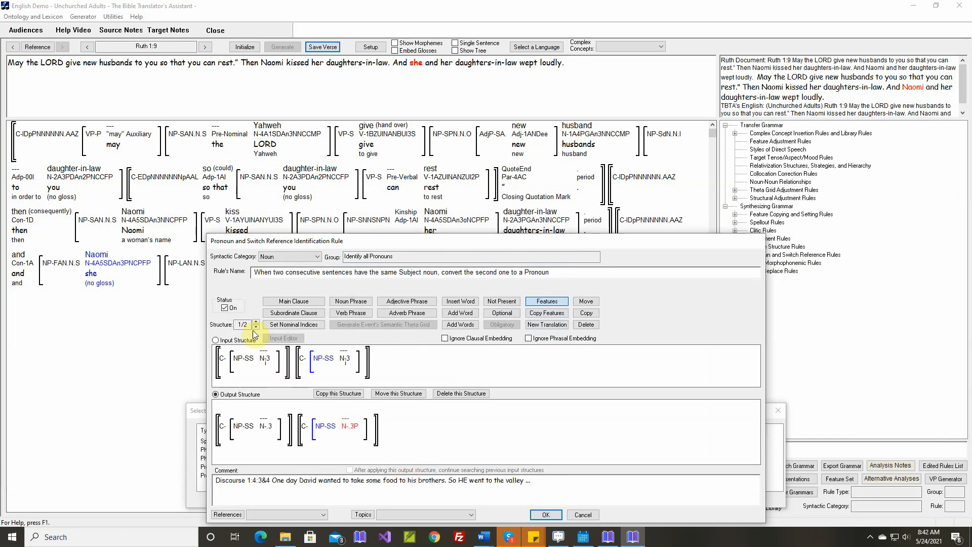
{"action": "left_click", "coordinate": [256, 322]}
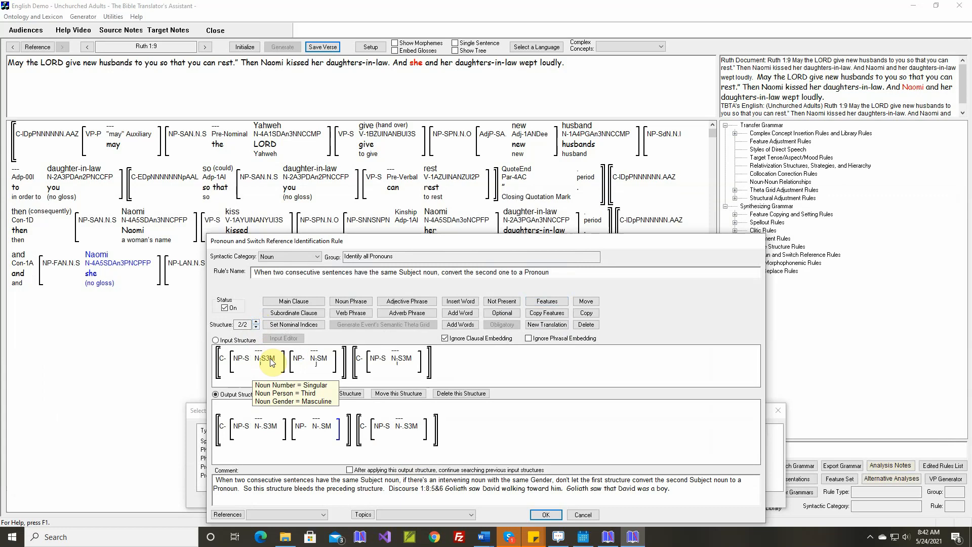
{"action": "mouse_move", "coordinate": [410, 426]}
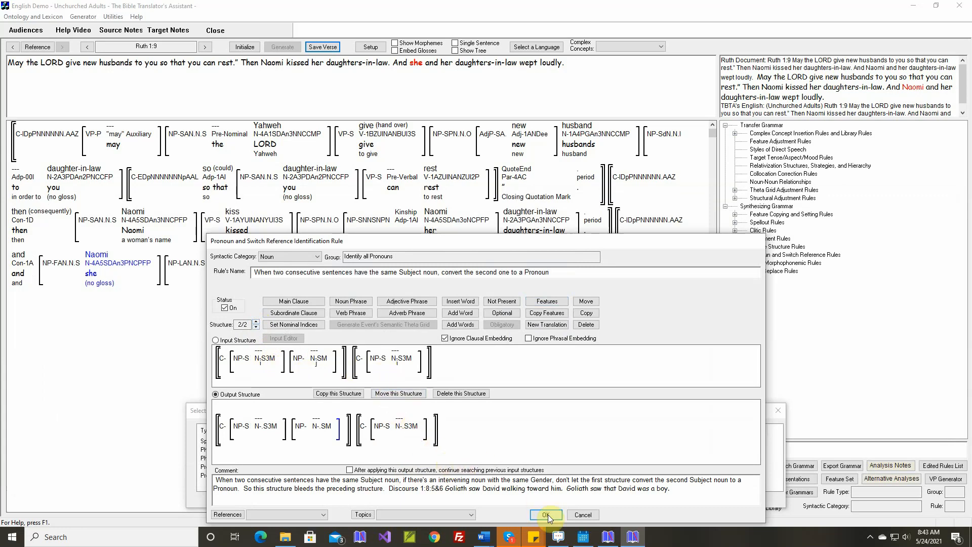
{"action": "left_click", "coordinate": [545, 515]}
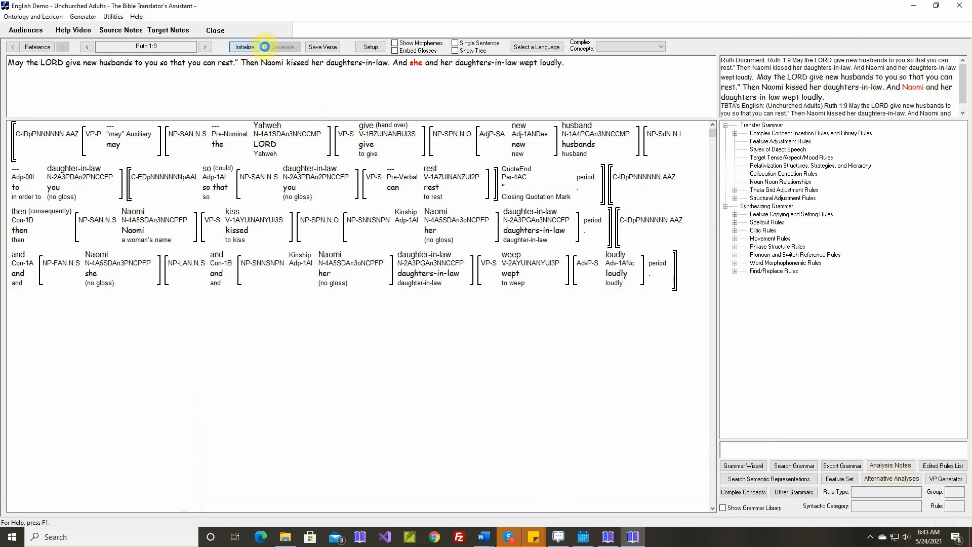
Regenerate Ruth 1:9 matching the document with 'Naomi', then load Ruth 1:10.
{"action": "left_click", "coordinate": [283, 46]}
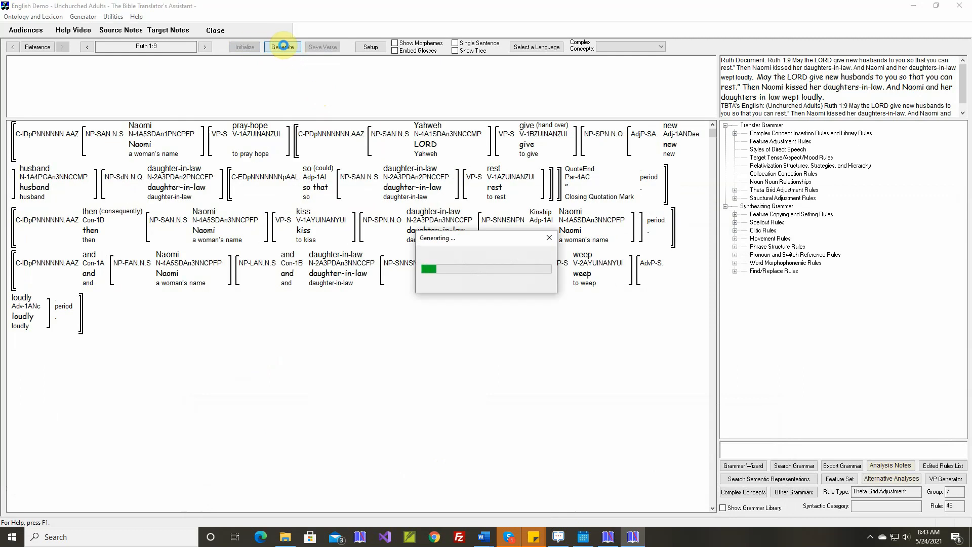
{"action": "left_click", "coordinate": [283, 47]}
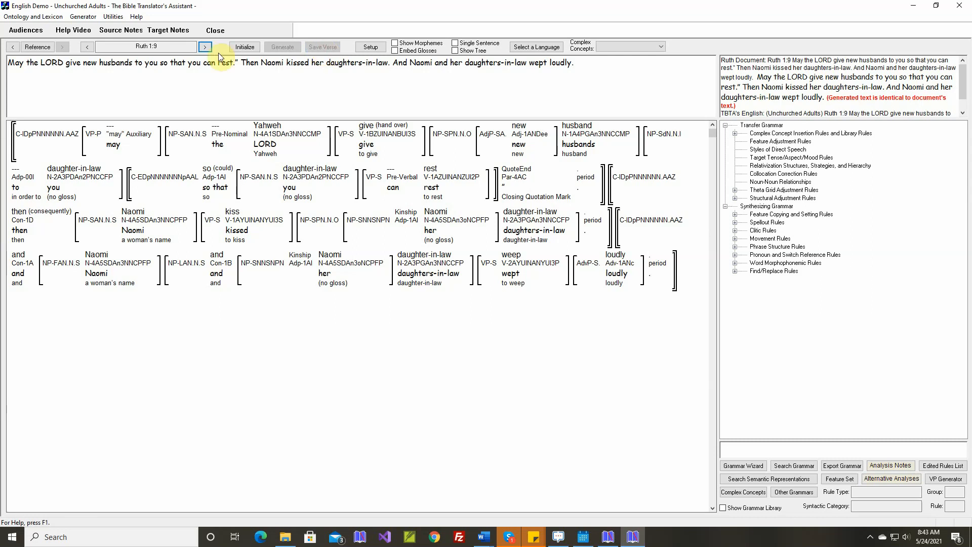
{"action": "left_click", "coordinate": [204, 46]}
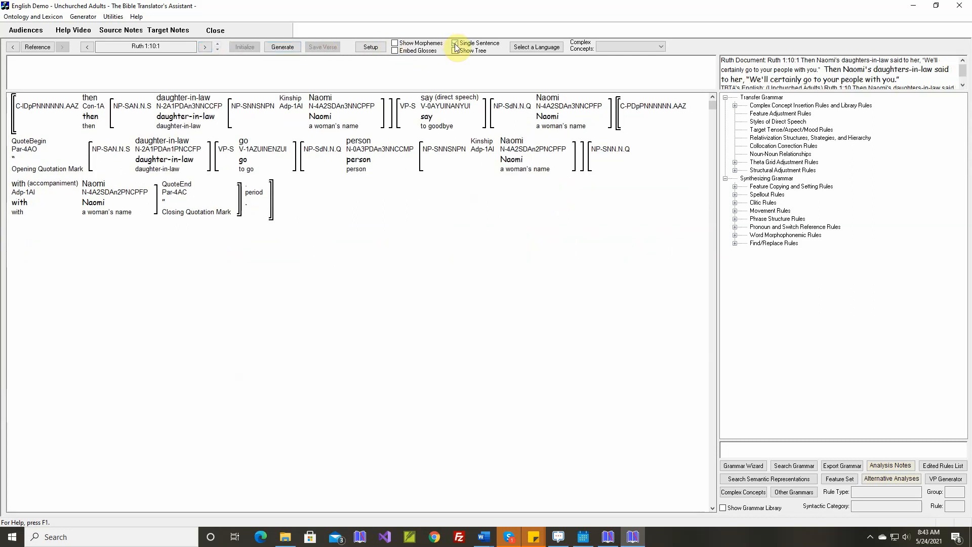
Generate Ruth 1:10 with Single Sentence toggled until it is identical to the document.
{"action": "left_click", "coordinate": [283, 47]}
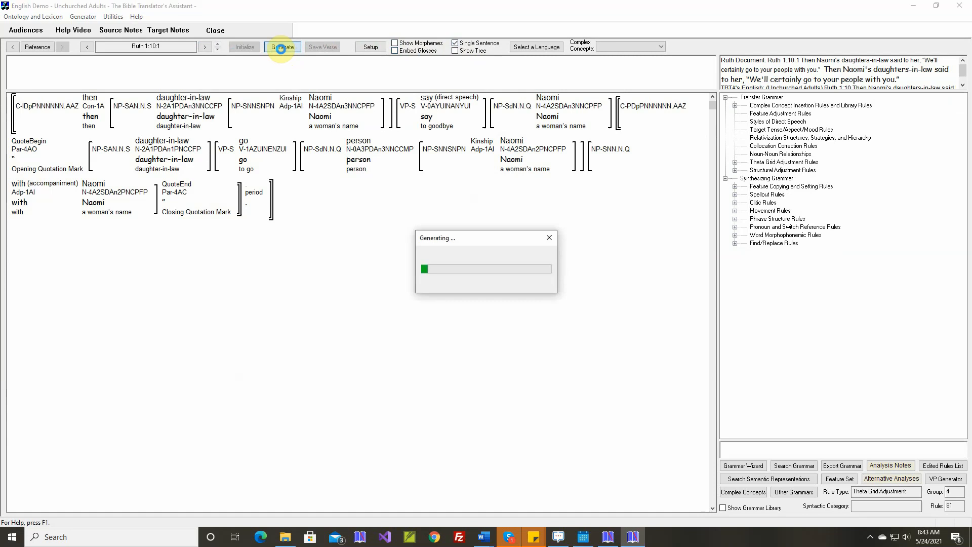
{"action": "left_click", "coordinate": [283, 47]}
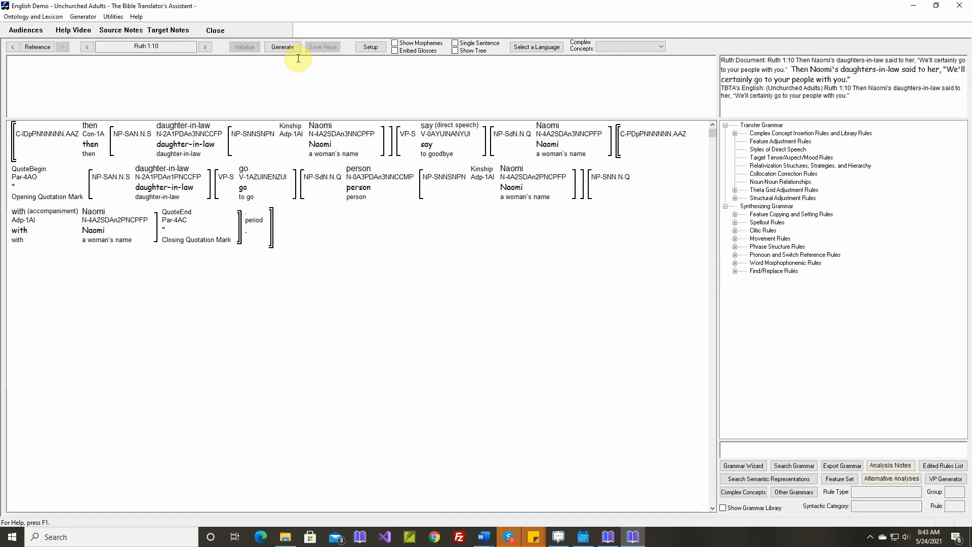
{"action": "left_click", "coordinate": [283, 47]}
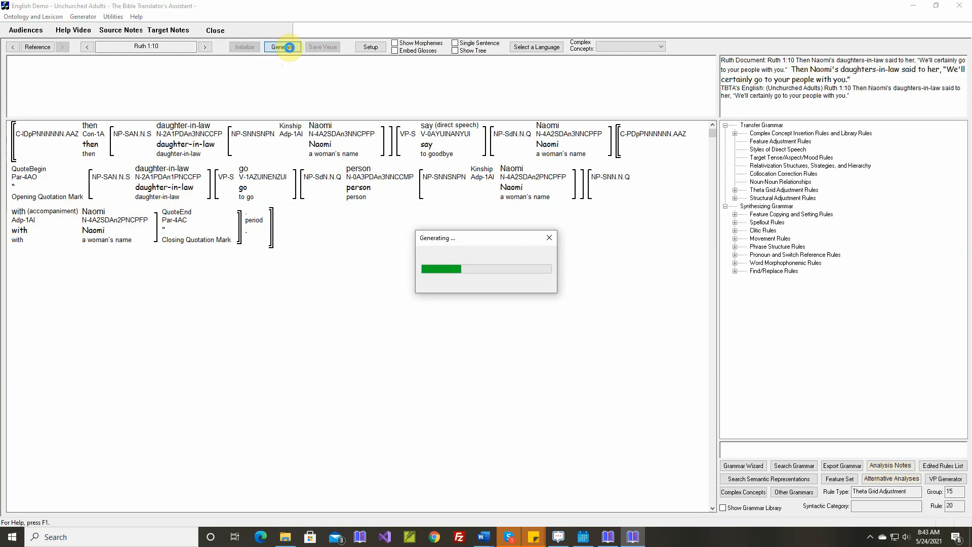
{"action": "left_click", "coordinate": [281, 47]}
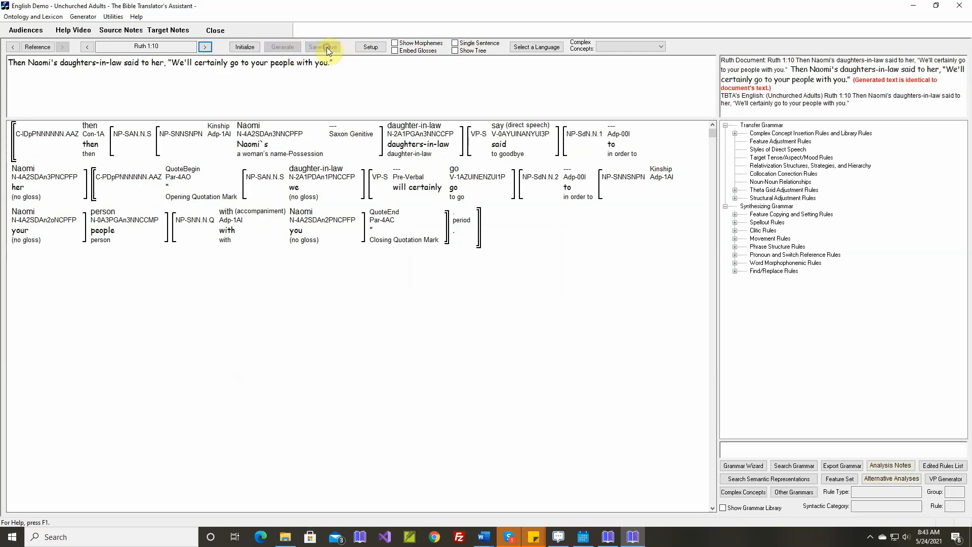